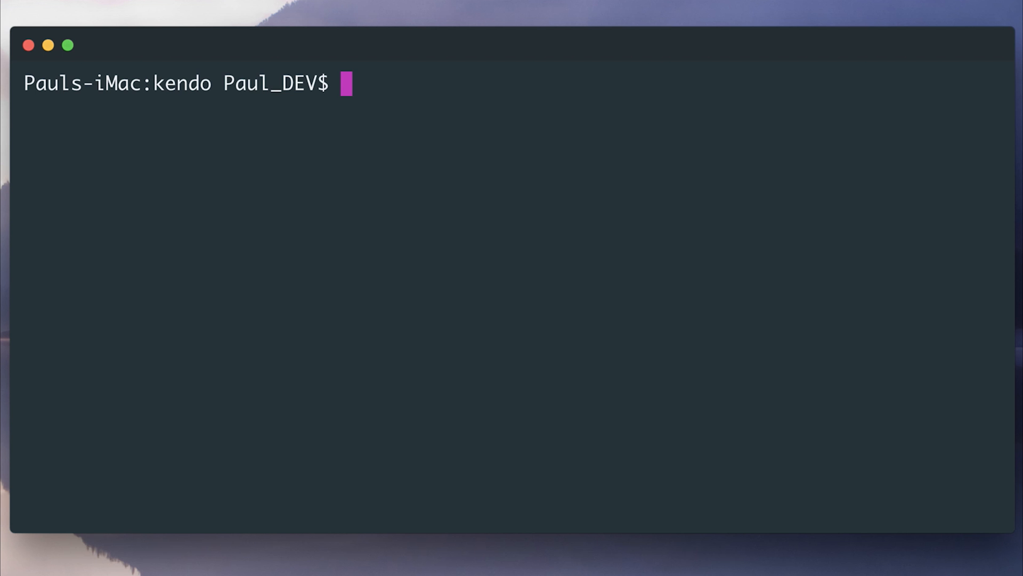
pyautogui.write('npm install --save @progress/kendo-angular-buttons @progress/kendo-angular-l10n @angular/animations')
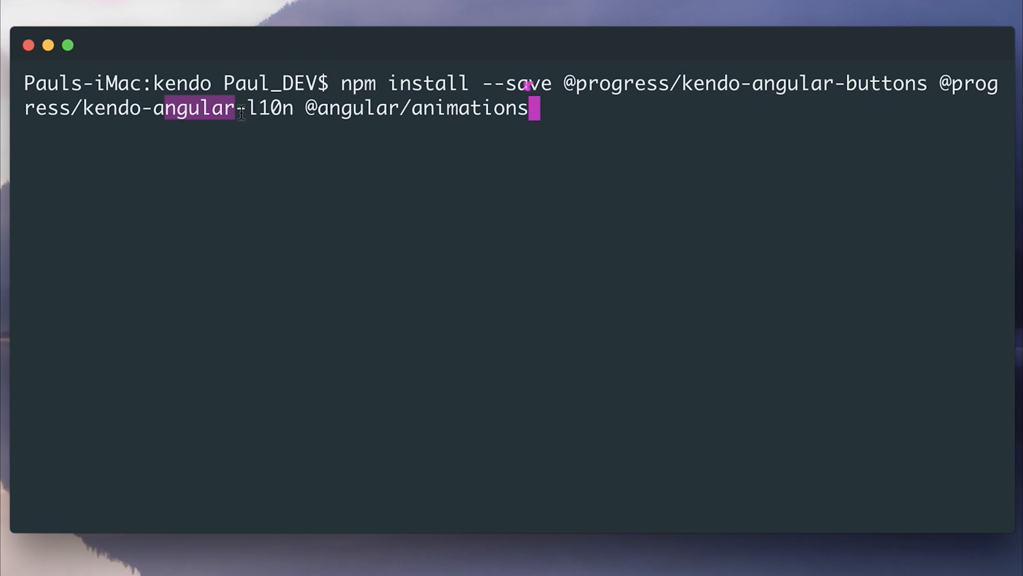
pyautogui.moveTo(346, 104)
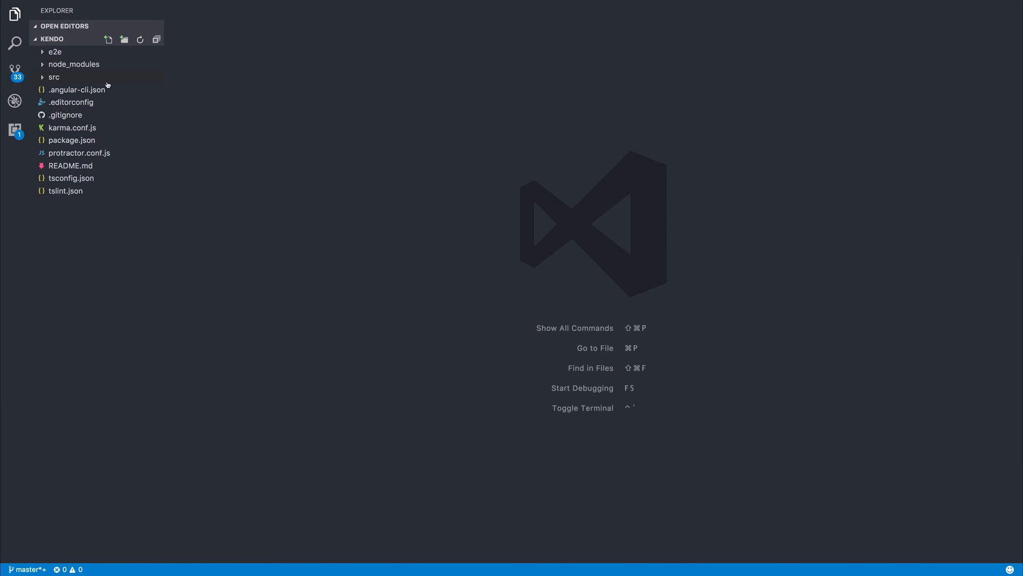
# Add BrowserAnimationsModule and ButtonsModule imports to src/app/app.module.ts and its imports array
pyautogui.click(54, 77)
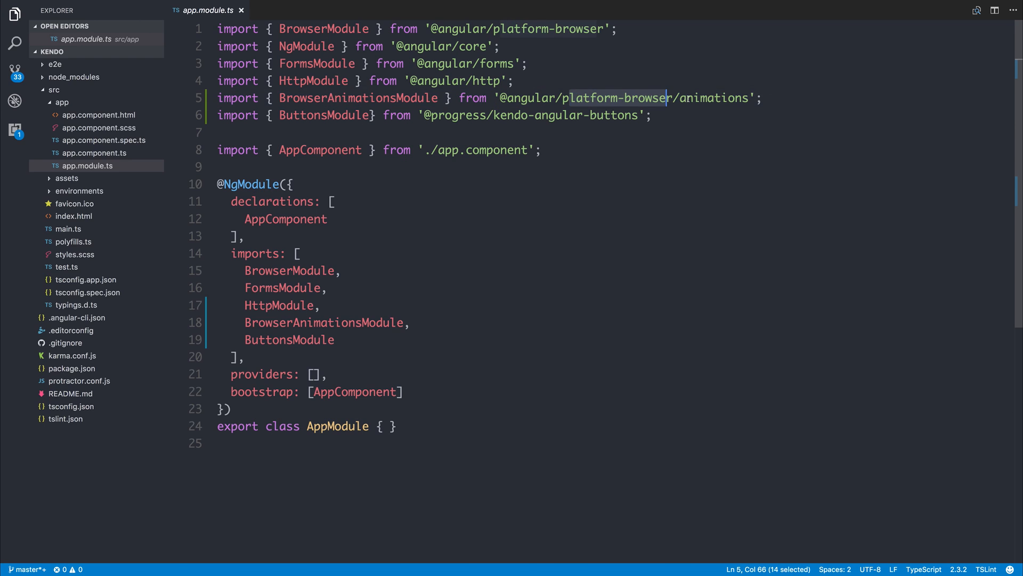
pyautogui.moveTo(616, 98)
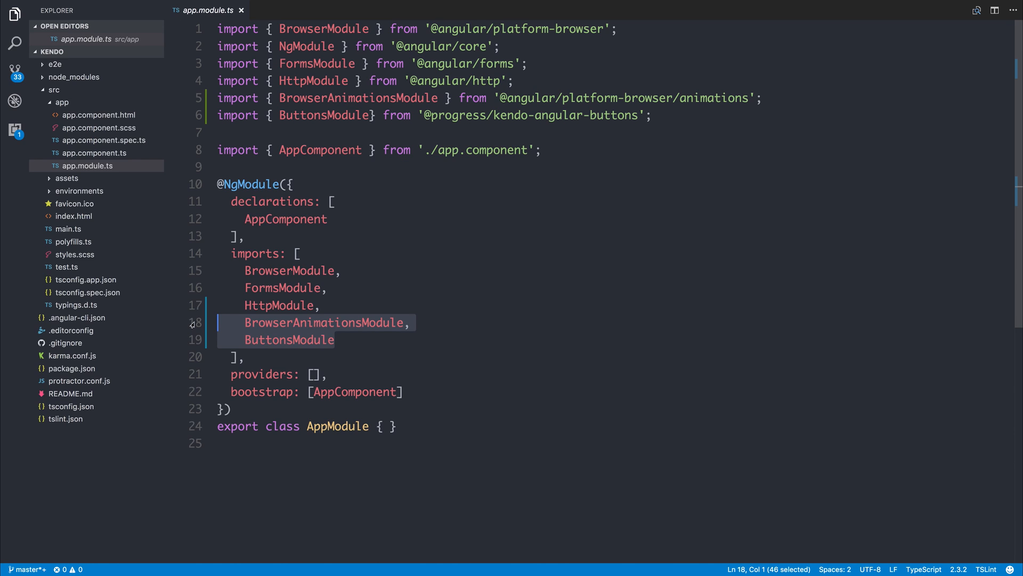
# Write <button kendoButton>Kendo UI Button</button> into app.component.html
pyautogui.click(100, 115)
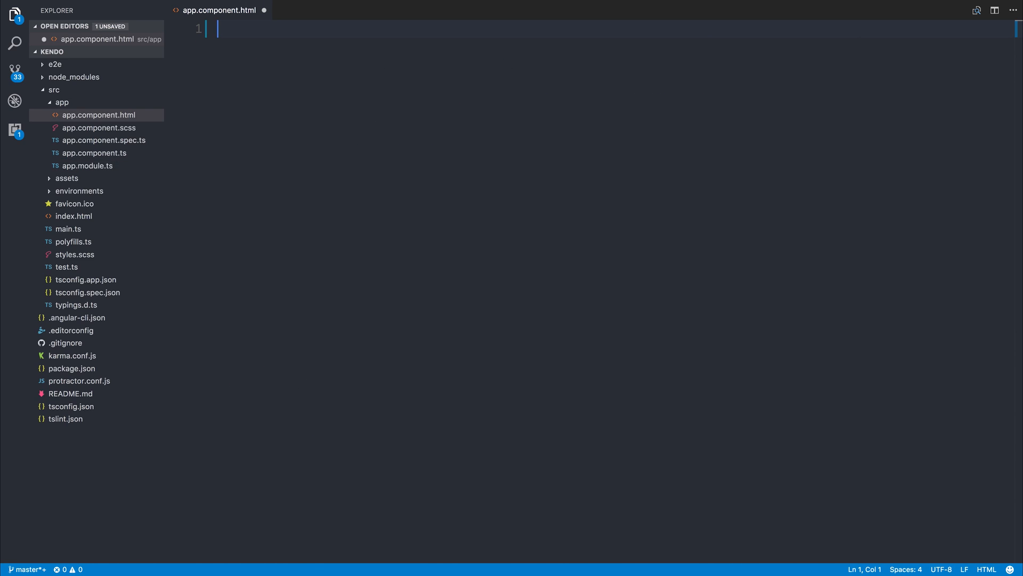
pyautogui.write('button></button>')
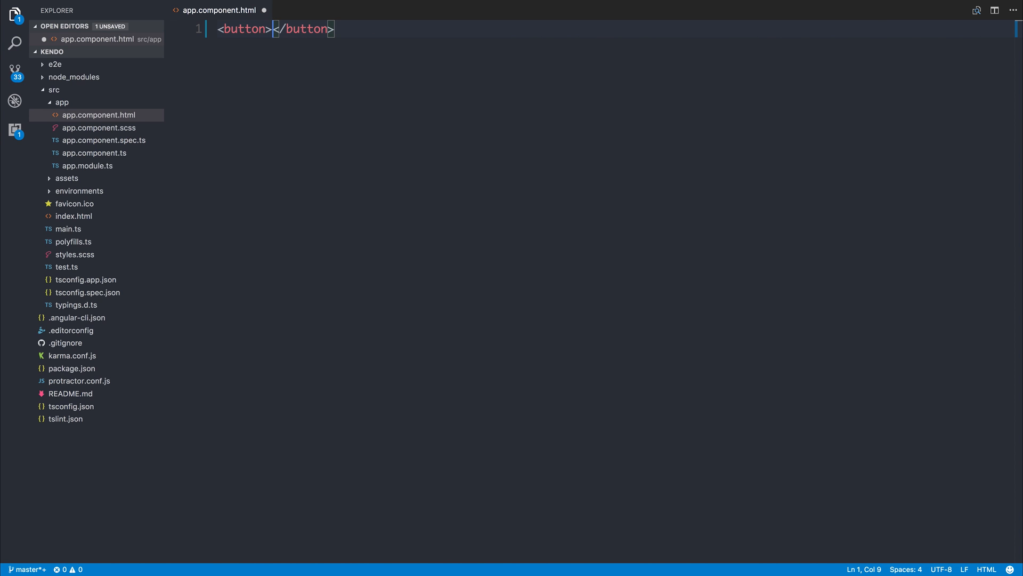
pyautogui.write('Kendo UI Button')
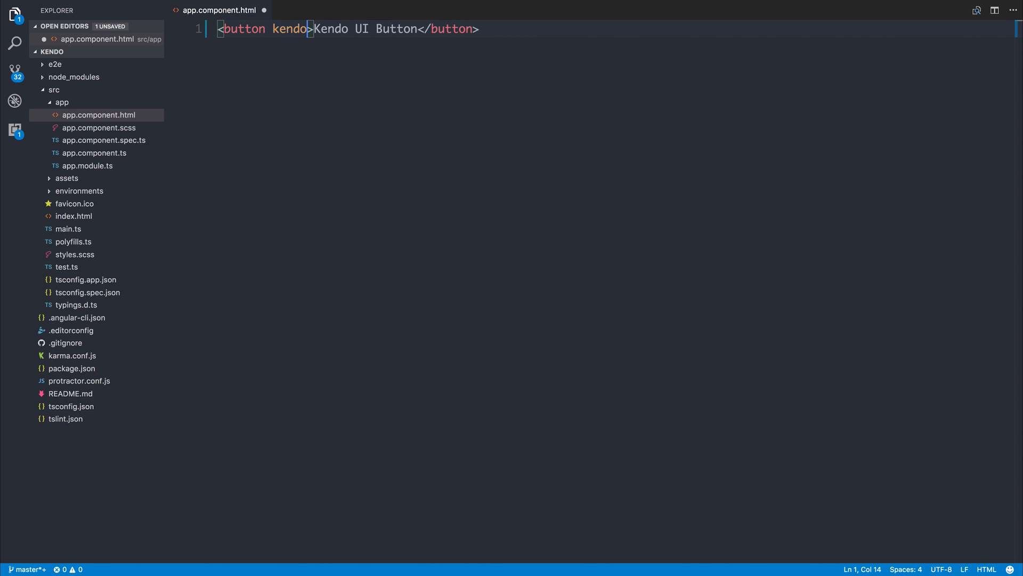
pyautogui.write('Button')
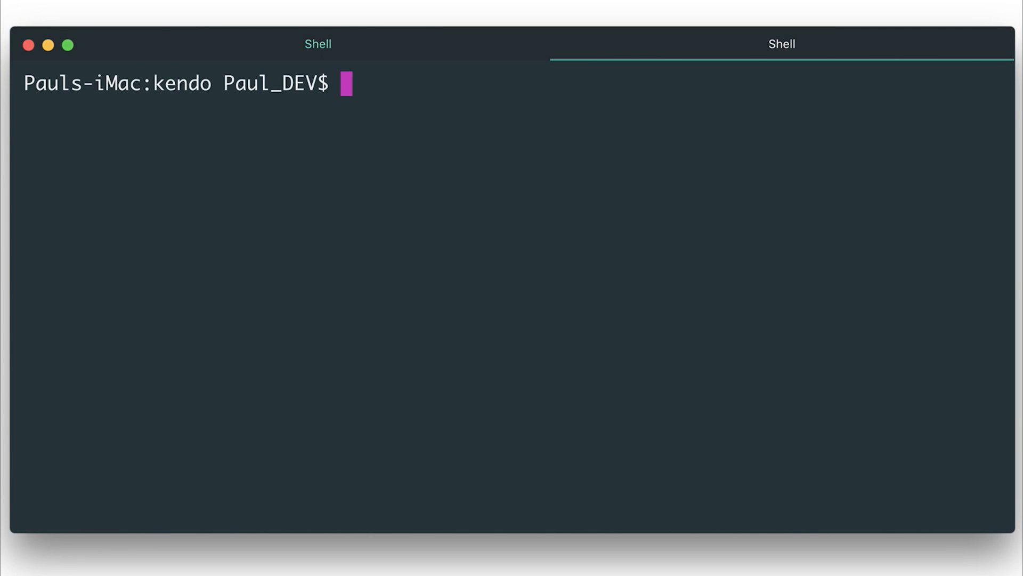
pyautogui.write('npm install -')
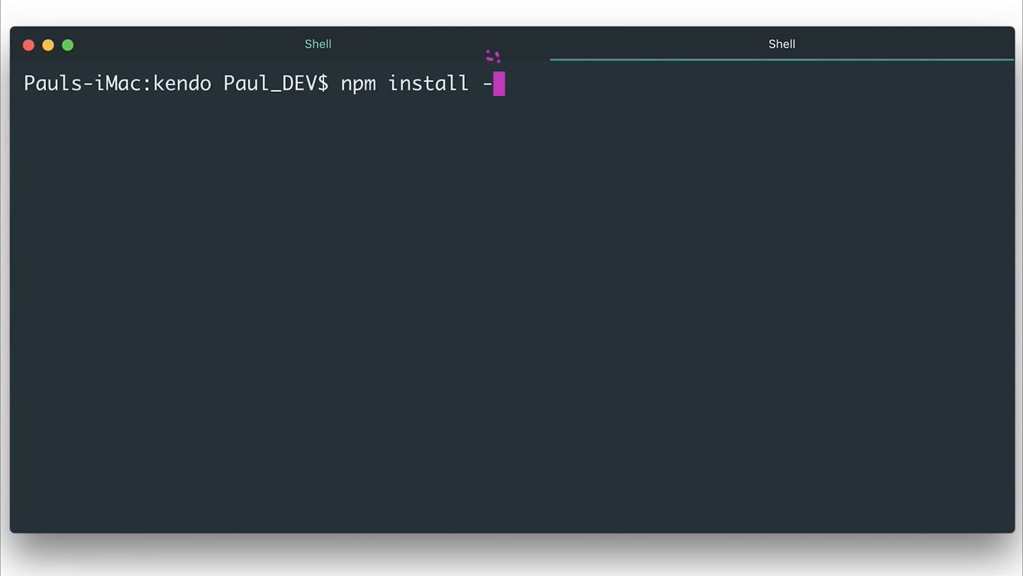
pyautogui.write('-save @progr')
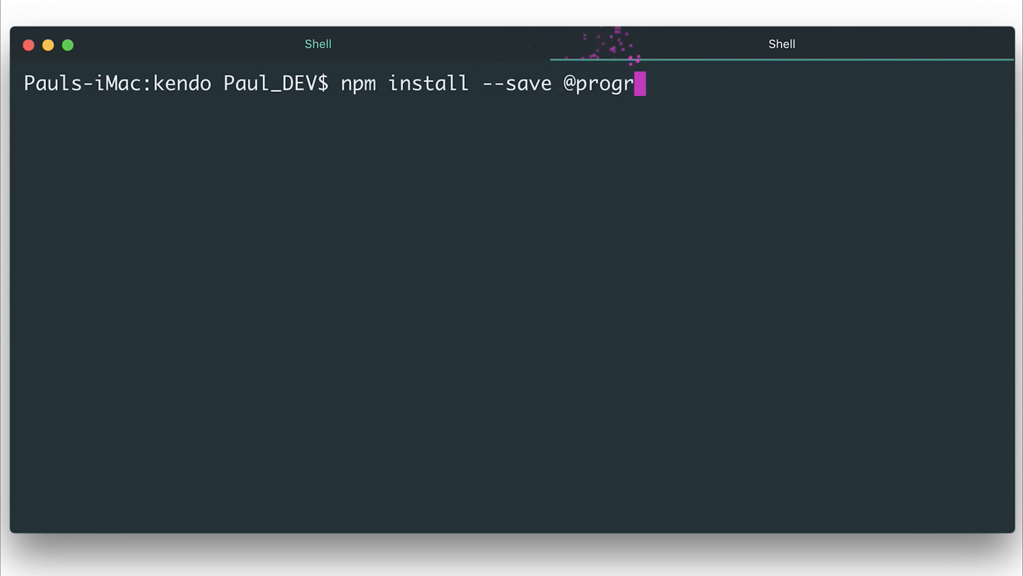
pyautogui.write('ess/k')
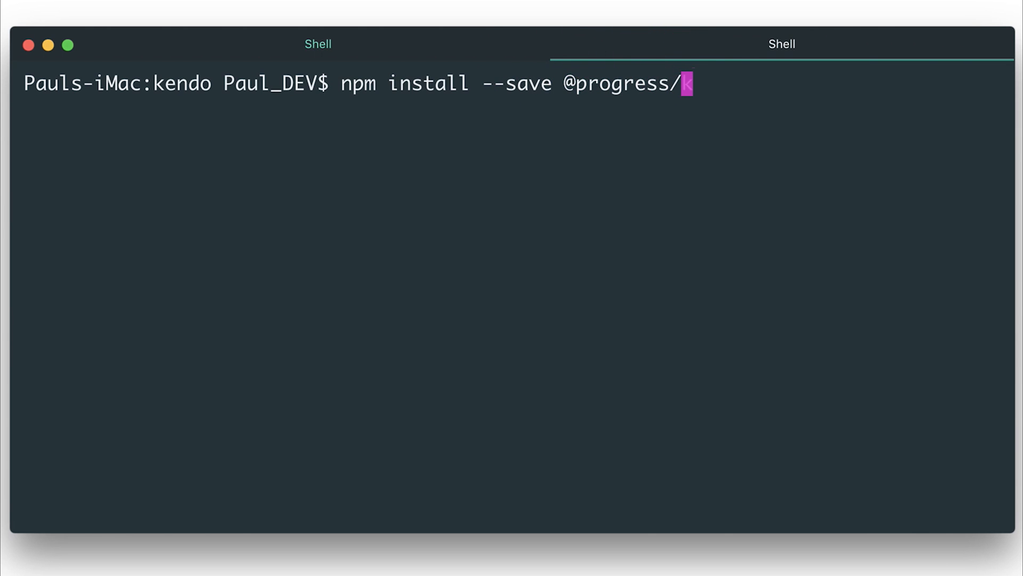
pyautogui.write('kendo-theme-default')
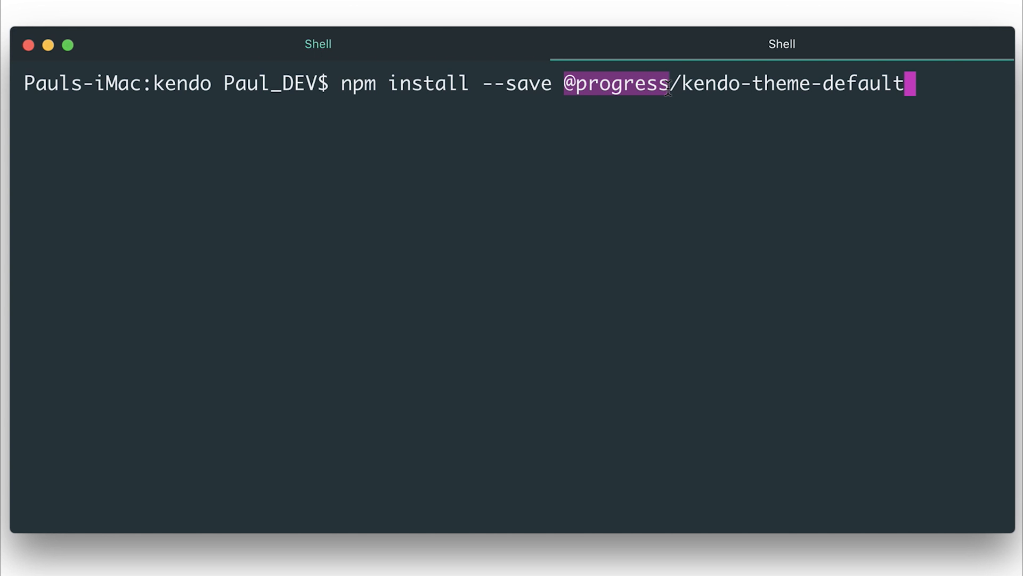
pyautogui.press('Backspace')
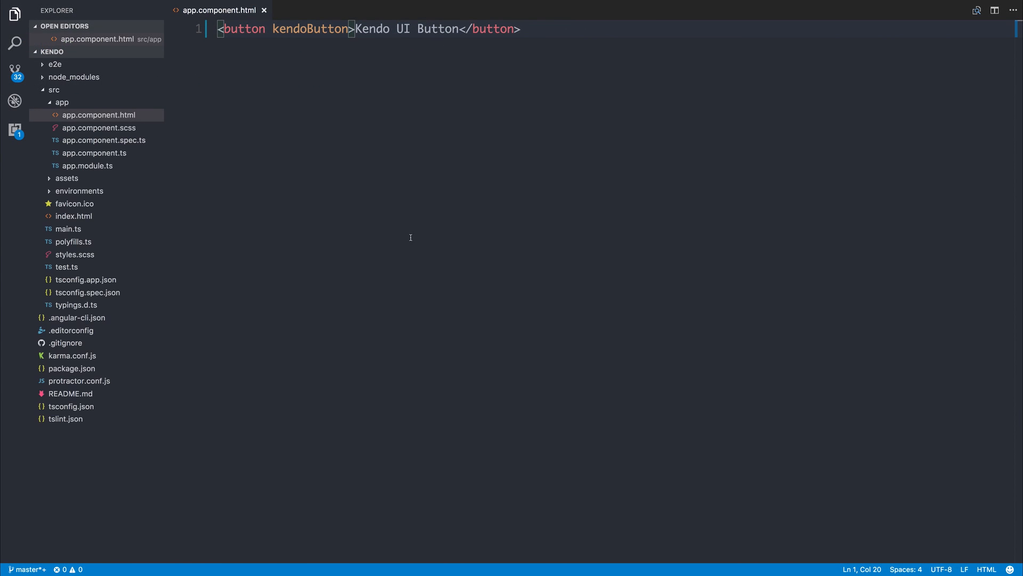
pyautogui.click(74, 254)
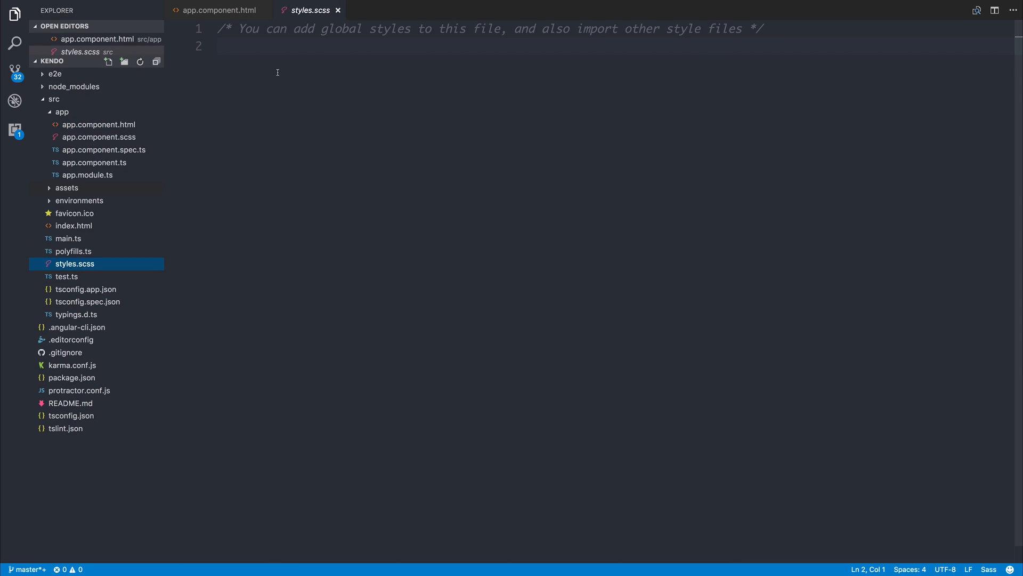
pyautogui.write("@import '~@progress/kendo-theme-default/scss/all';")
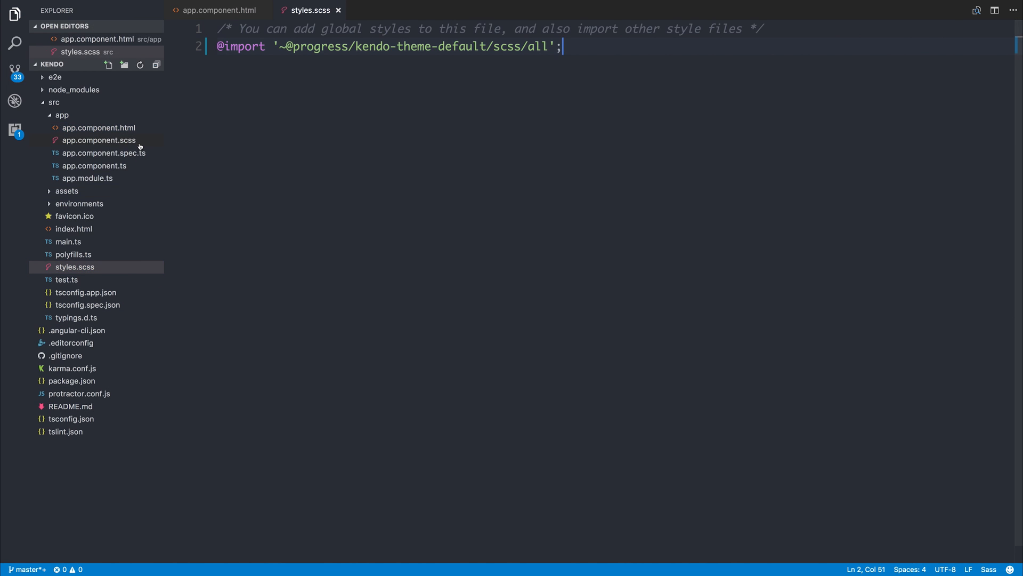
pyautogui.moveTo(397, 97)
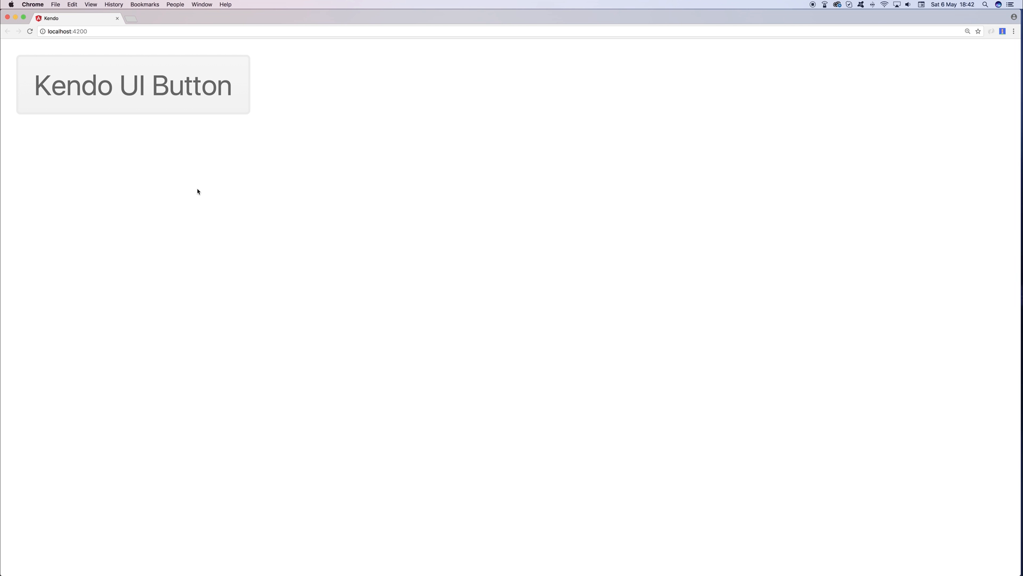
pyautogui.moveTo(669, 310)
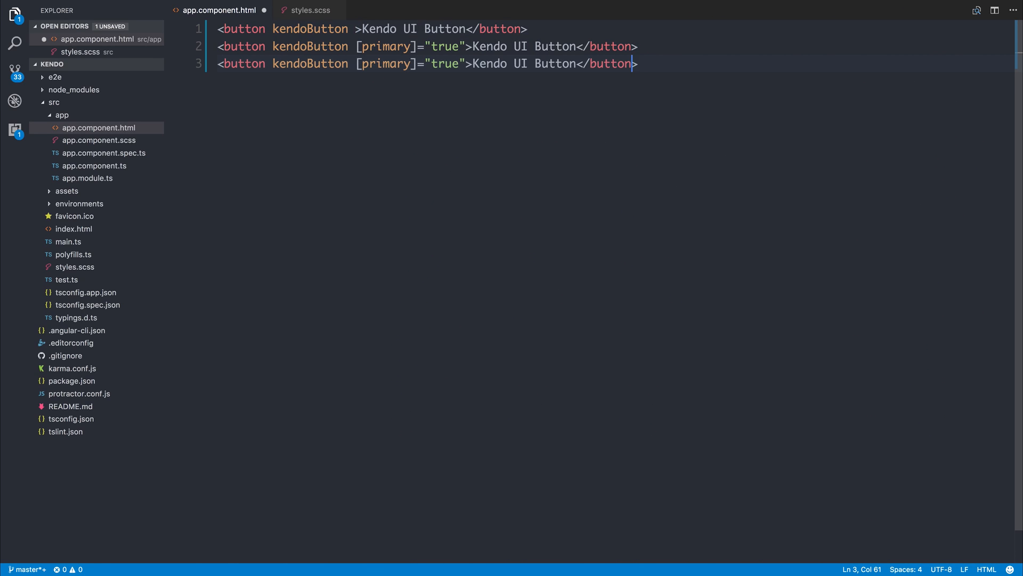
# Mark the third primary button [disabled]="true" and begin an h1 heading above the buttons
pyautogui.write('[disabled]=""')
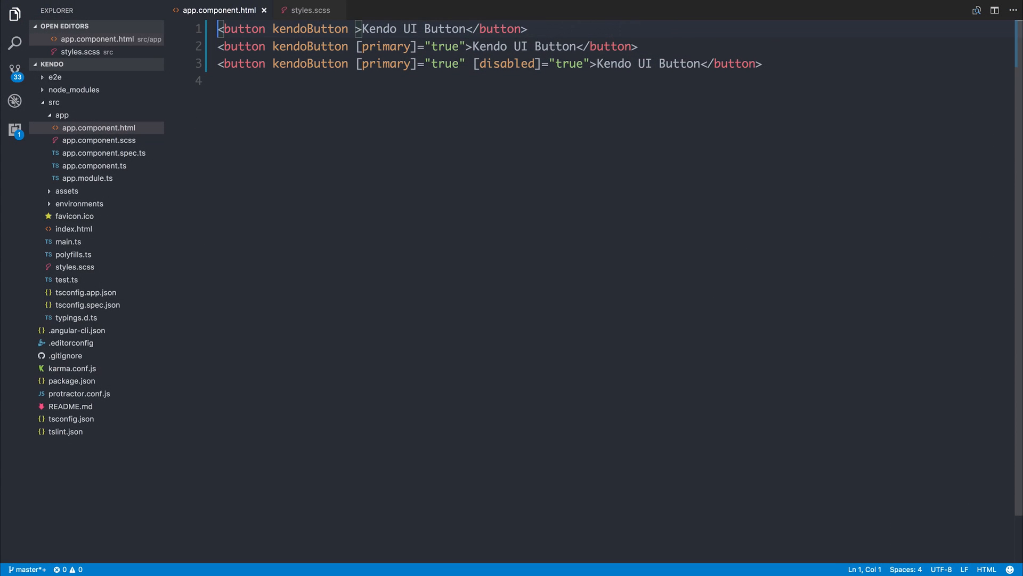
pyautogui.write('<h1>Button</h1>')
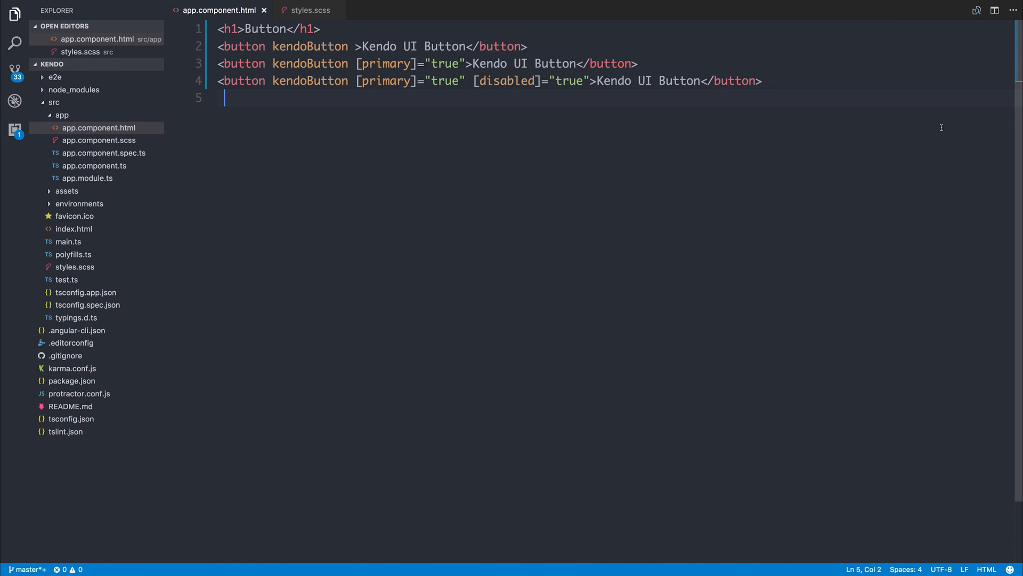
# Add the Button and Button Group headings and insert a kendo-buttongroup element
pyautogui.write('<h1>Button Group</h1>')
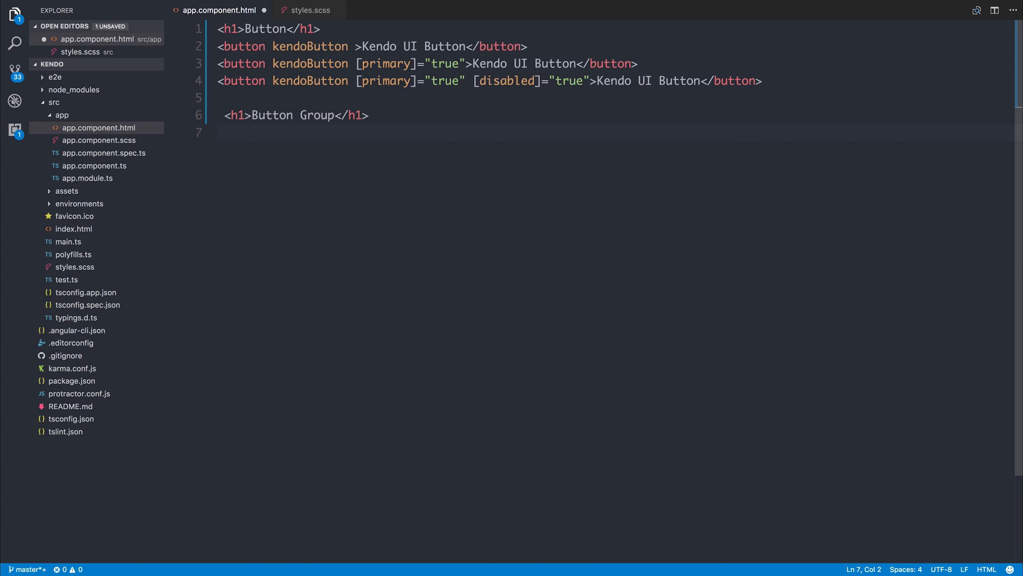
pyautogui.write('<kendo')
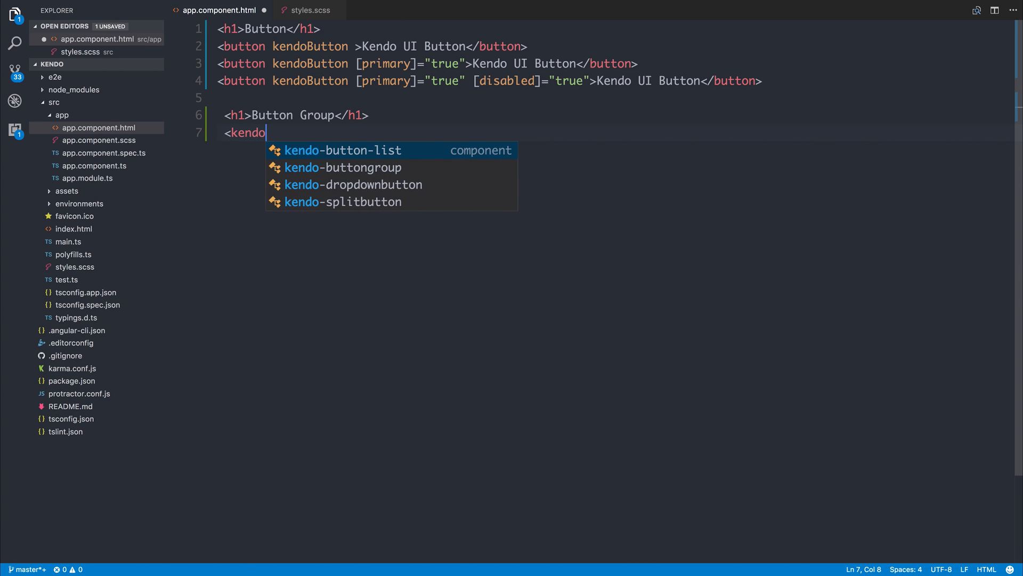
pyautogui.click(342, 167)
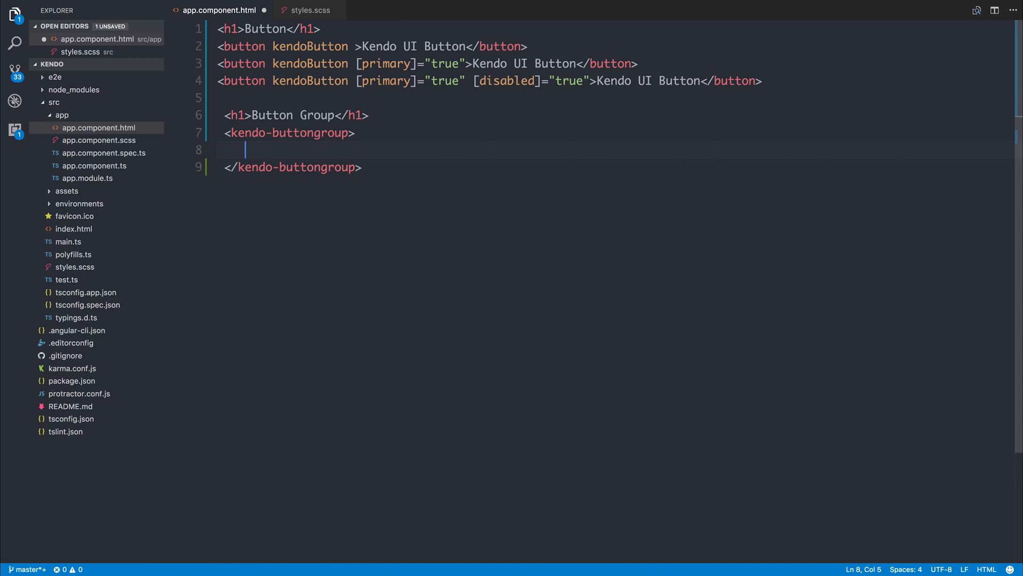
# Fill the group with three kendoButton buttons, with [togglable]="true" on Button 2
pyautogui.write('<button>Button 3</button>')
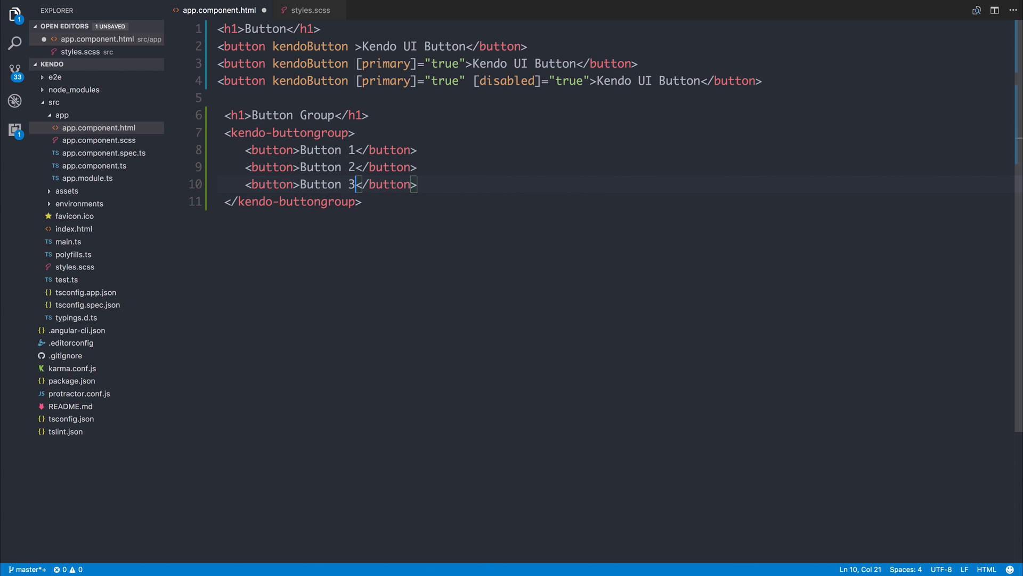
pyautogui.write('kendoB')
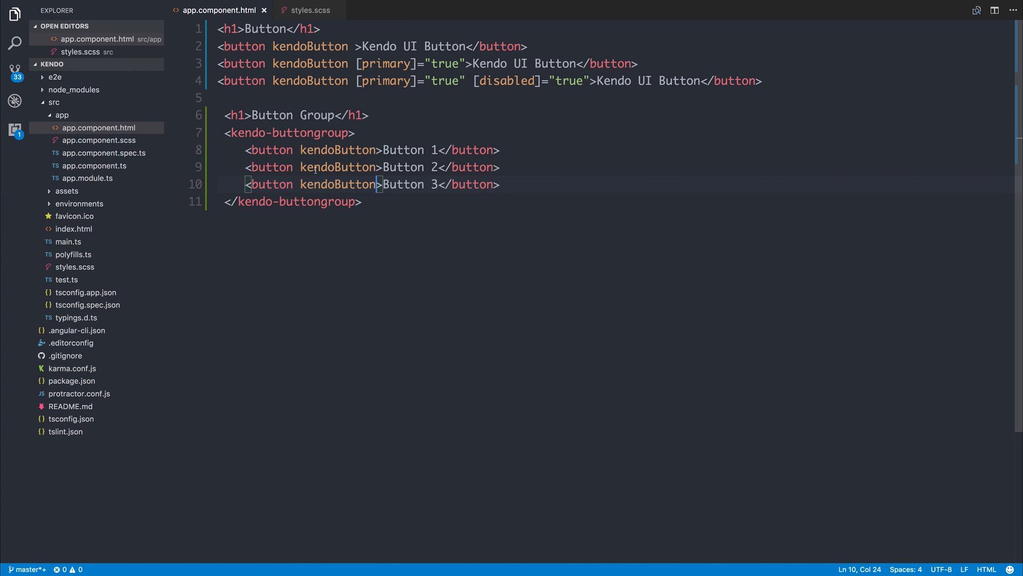
pyautogui.write('[togglable]="')
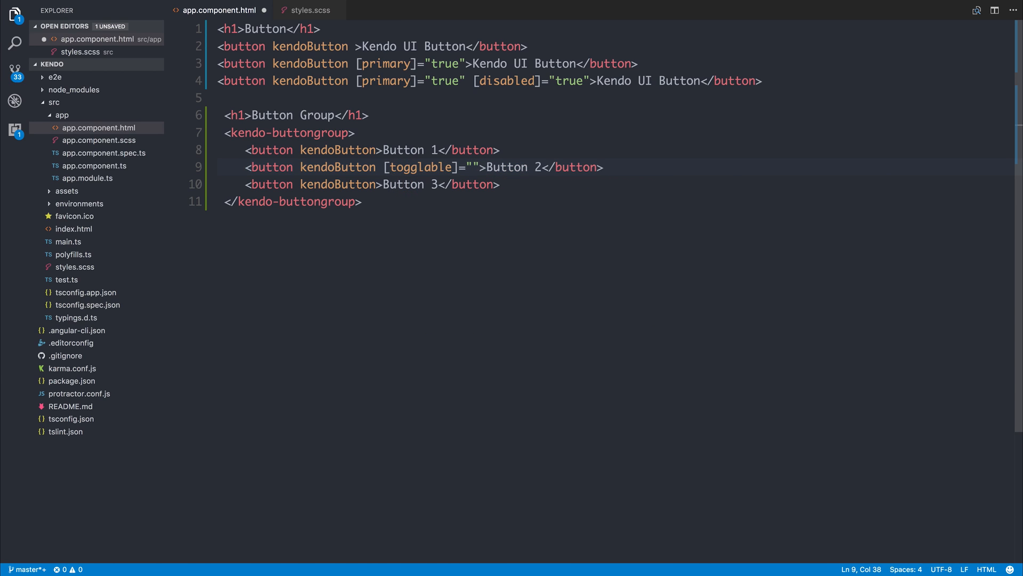
pyautogui.write('true')
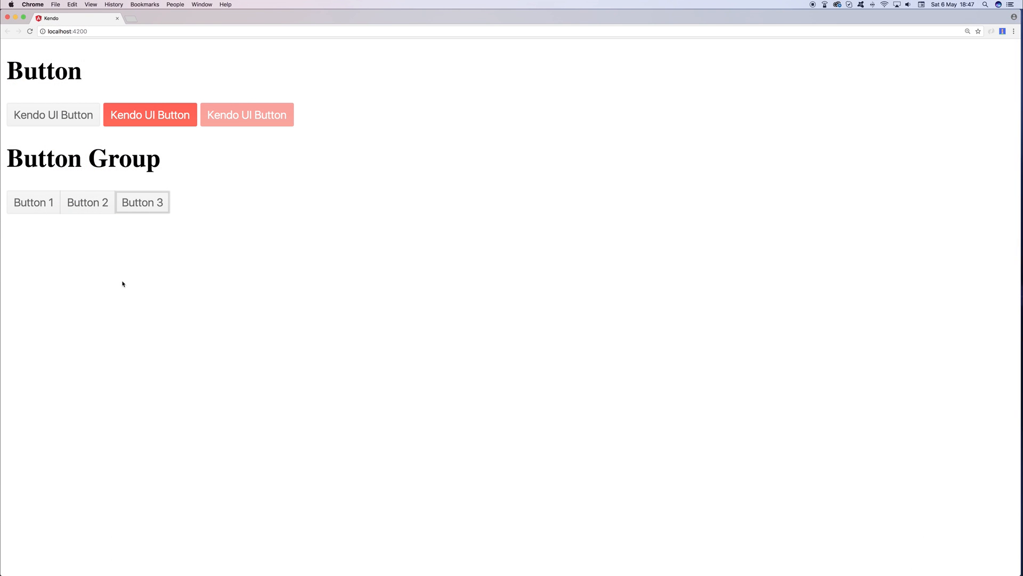
# Try Button 1 and toggle Button 2 in the button group at localhost:4200
pyautogui.click(32, 202)
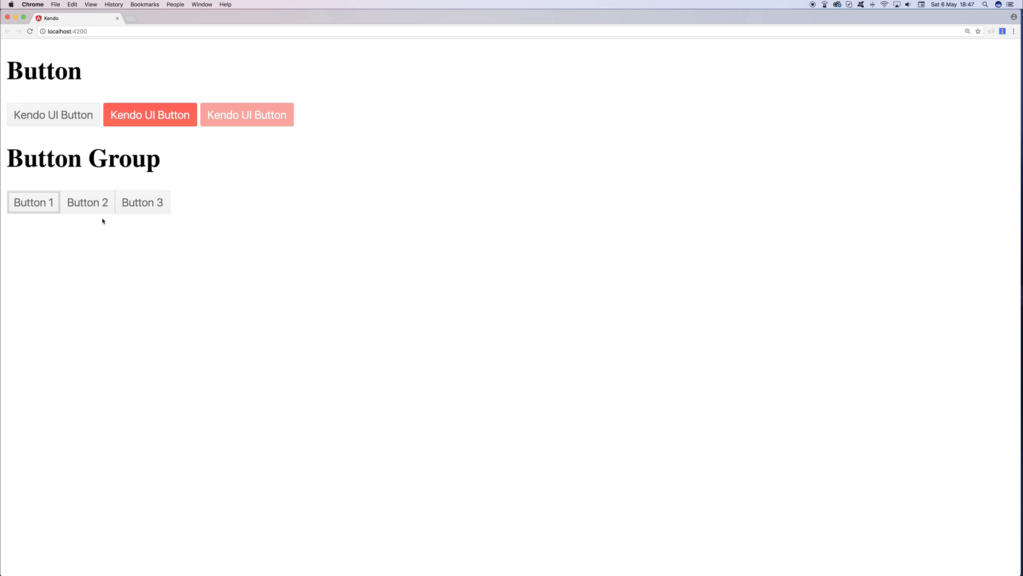
pyautogui.click(86, 201)
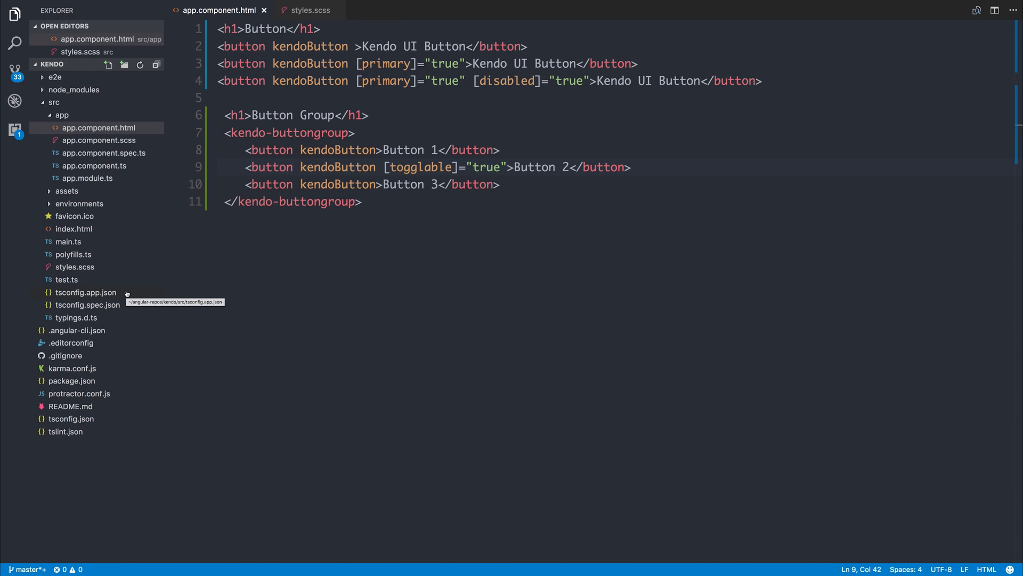
pyautogui.moveTo(438, 202)
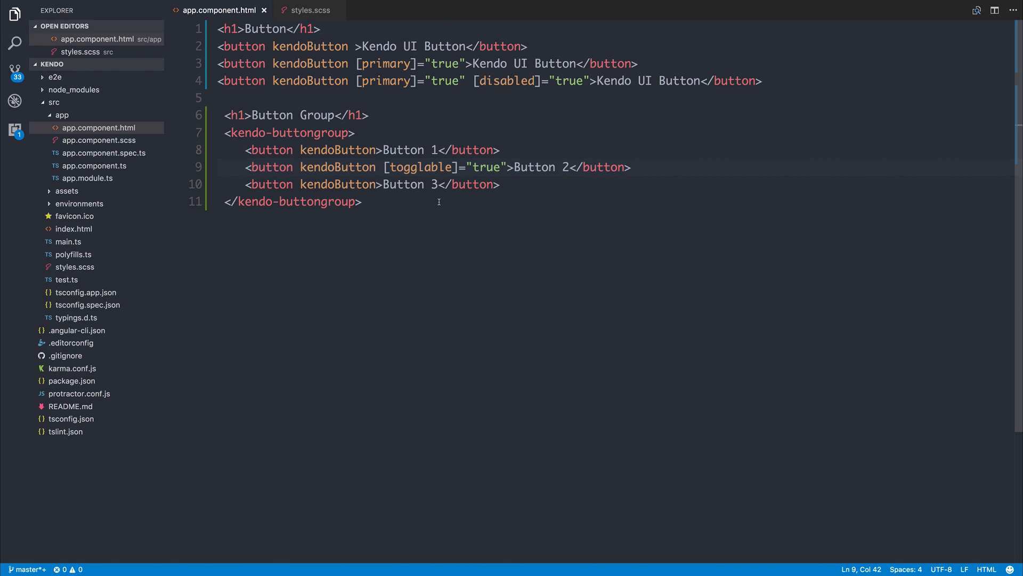
# Add a Dropdown Buttons heading and a kendo-dropdownbutton labelled 'Dropdown Button'
pyautogui.write('<h1>Dropdown Buttons</h1>')
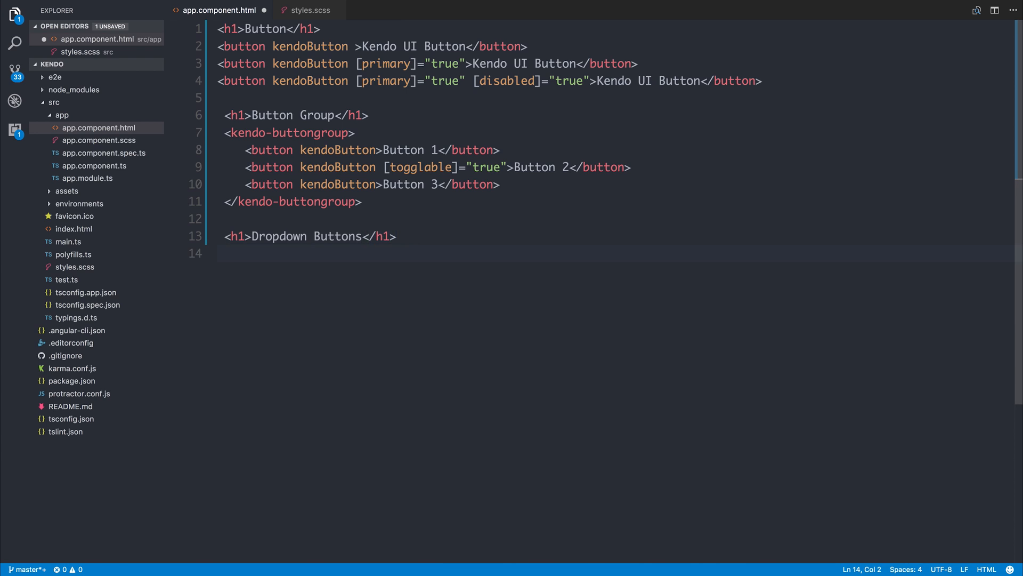
pyautogui.write('<kendo-dropdownbutton></kendo-dropdownbutton>')
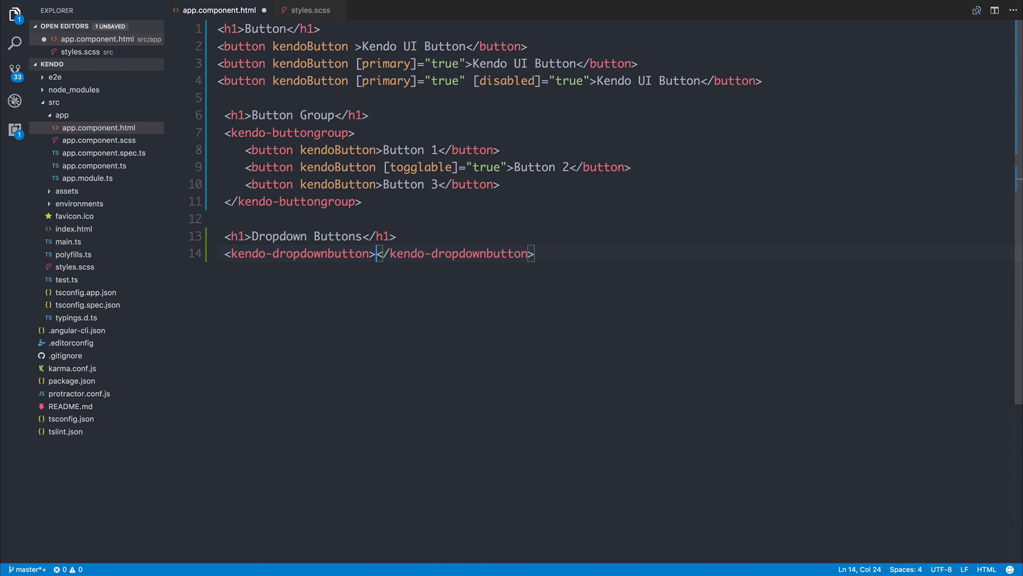
pyautogui.write('D')
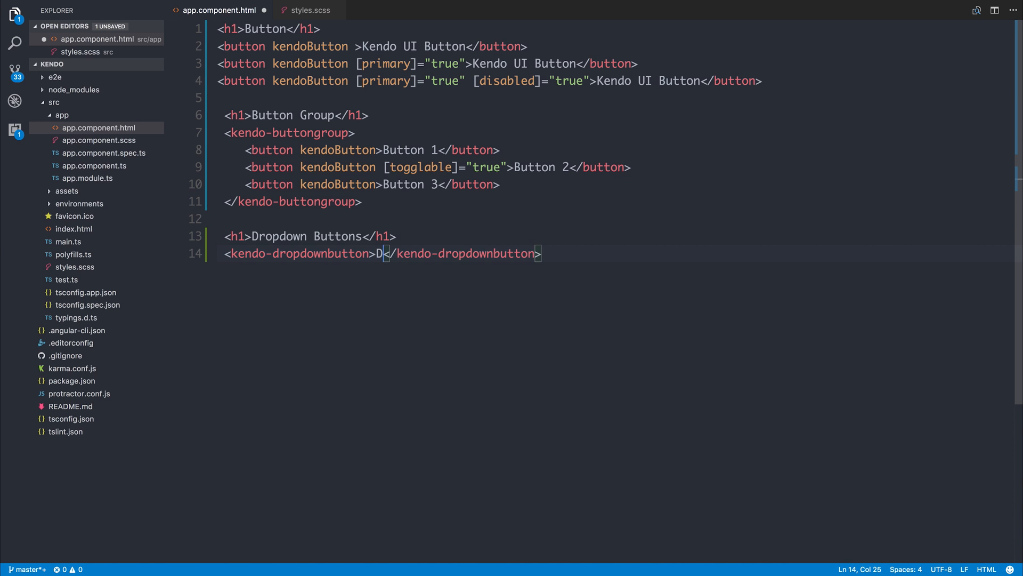
pyautogui.write('ropdown Button')
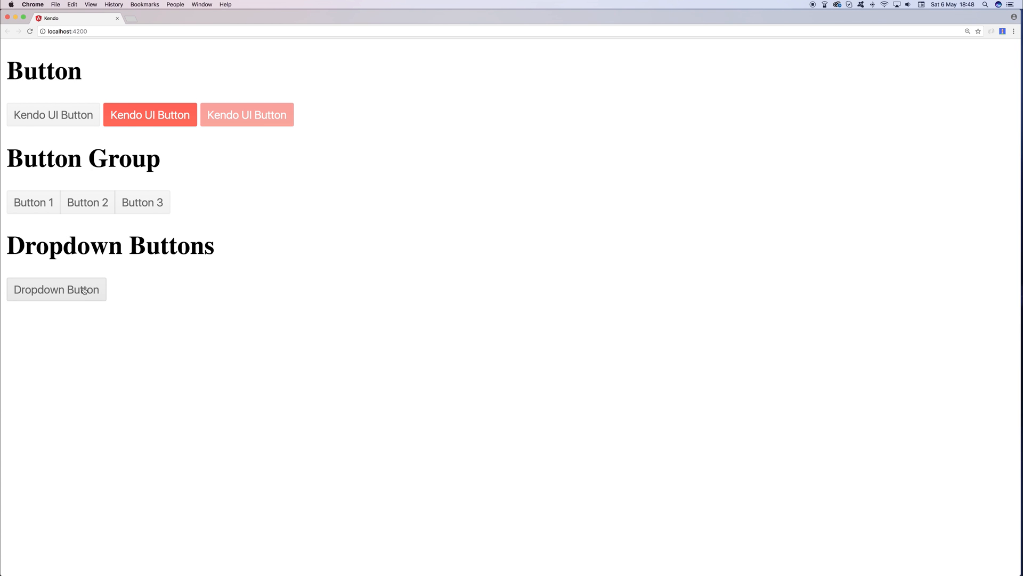
pyautogui.moveTo(81, 359)
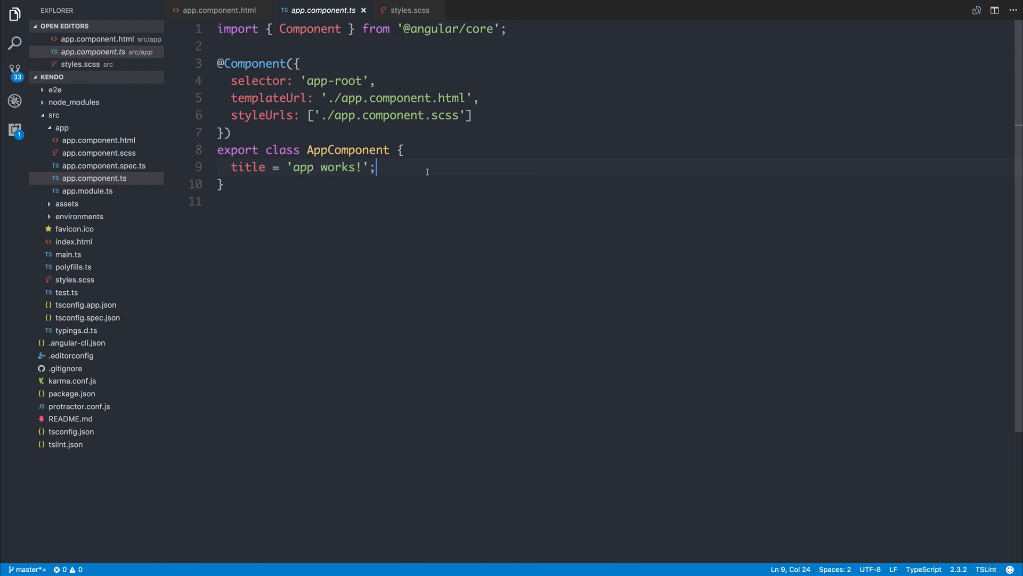
# Declare dropDownData: Array<any> with 'Option one', 'Option two', 'Option three' in app.component.ts
pyautogui.press('enter')
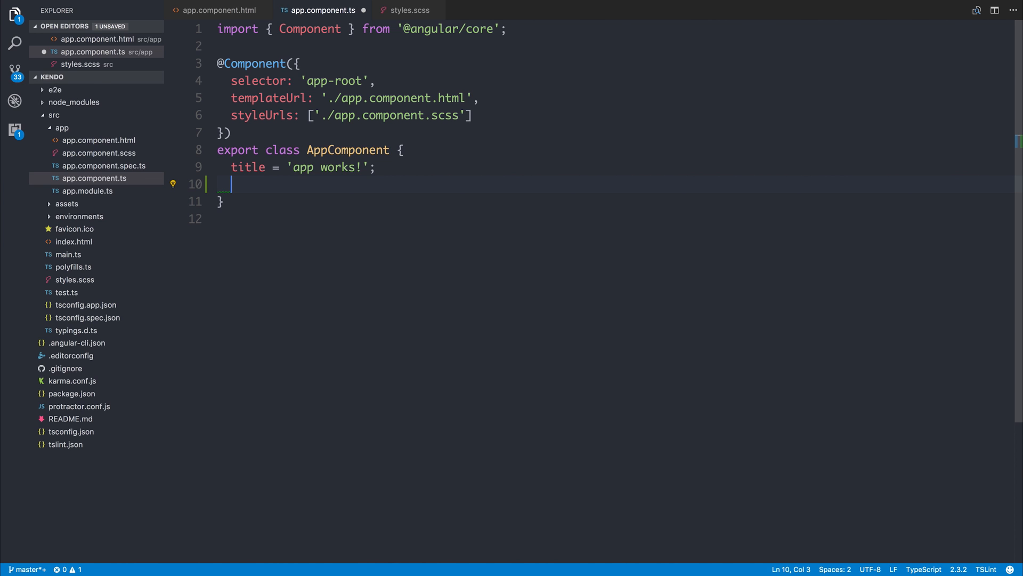
pyautogui.write('dropDownDat')
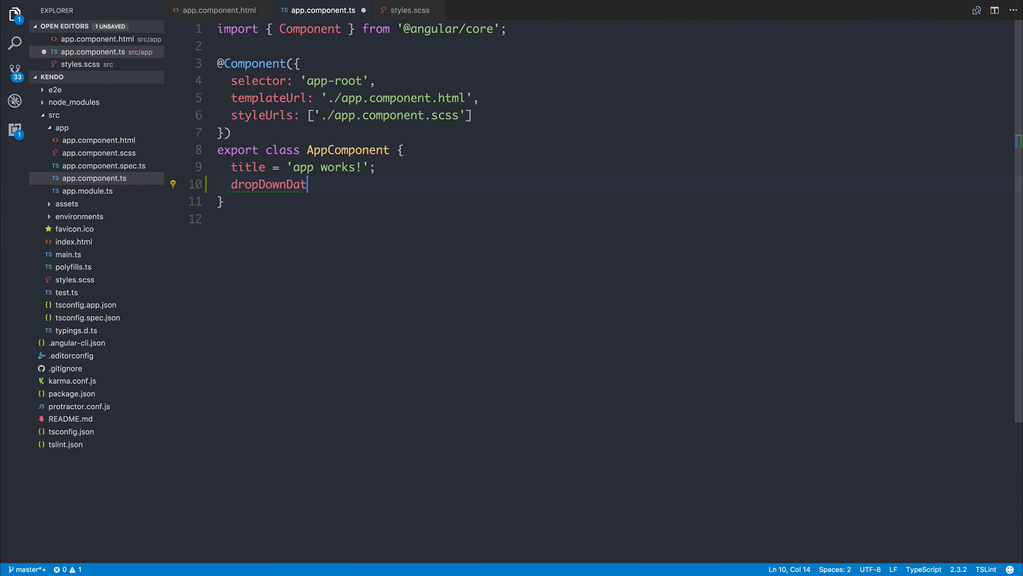
pyautogui.write('a: Array<')
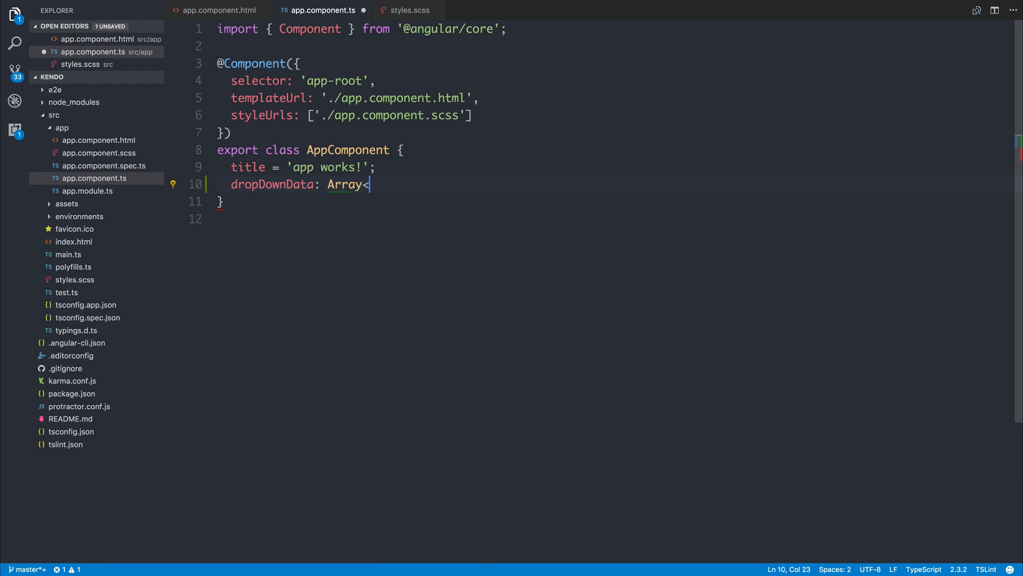
pyautogui.write('any> = []')
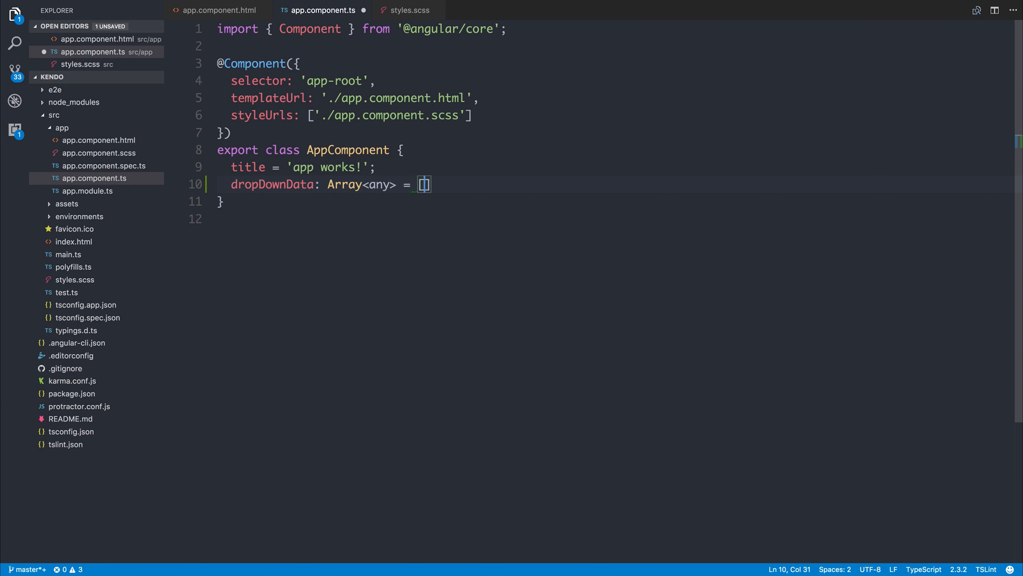
pyautogui.write('[{')
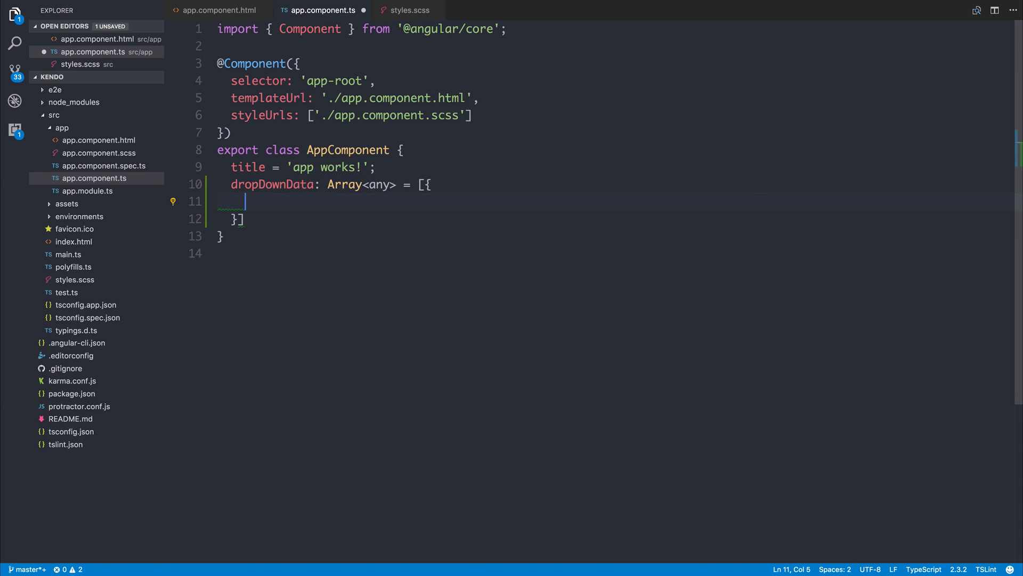
pyautogui.write('text')
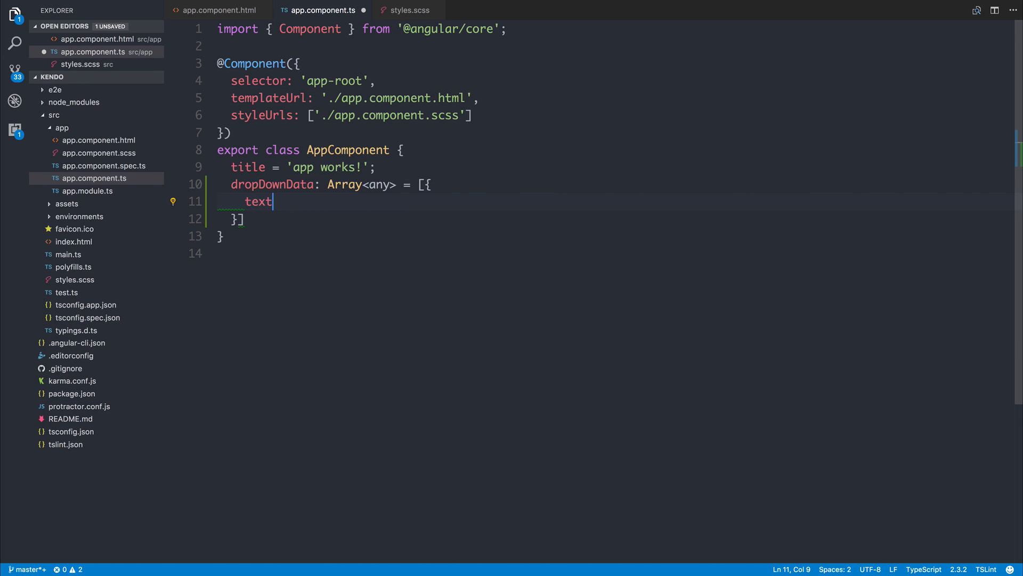
pyautogui.write(": 'Option one'")
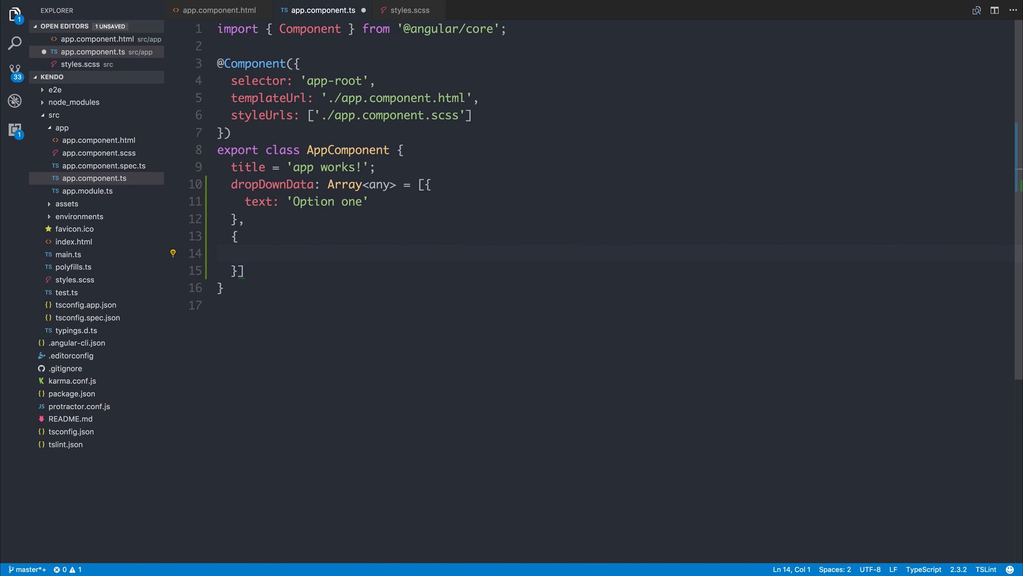
pyautogui.write("text: 'Option two")
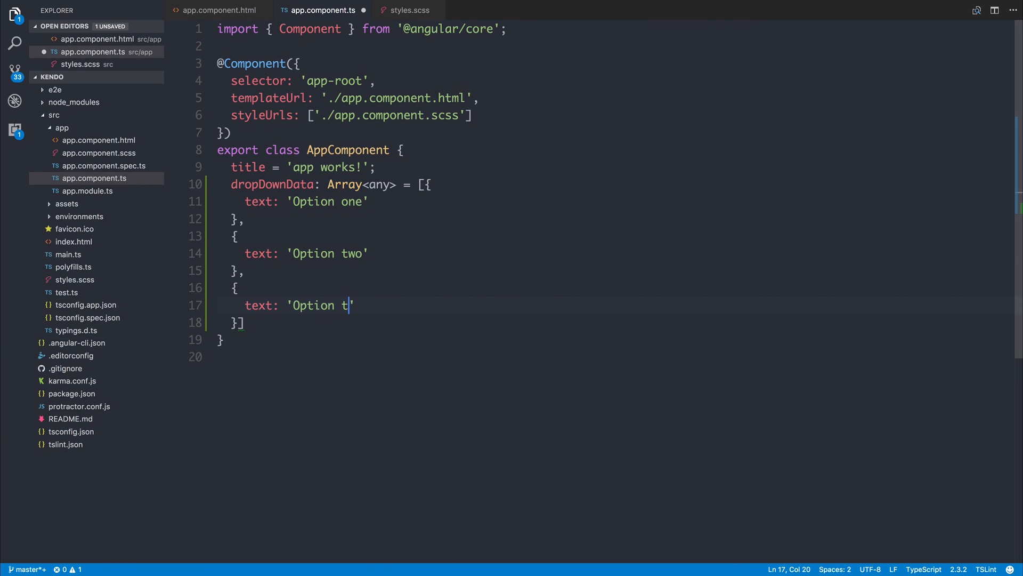
pyautogui.click(219, 10)
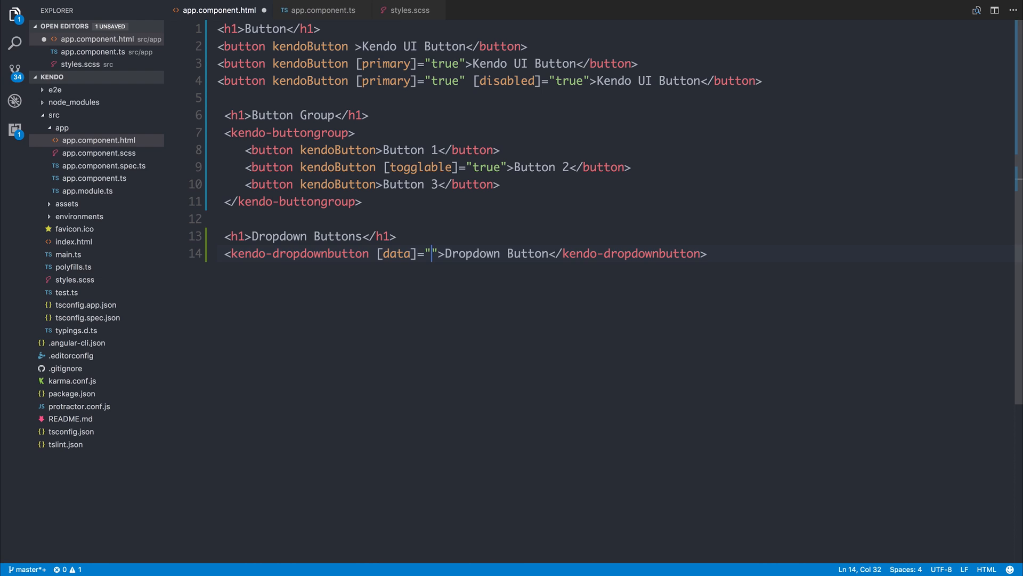
# Bind the kendo-dropdownbutton's [data] property to dropDownData in app.component.html
pyautogui.write('dropDownData')
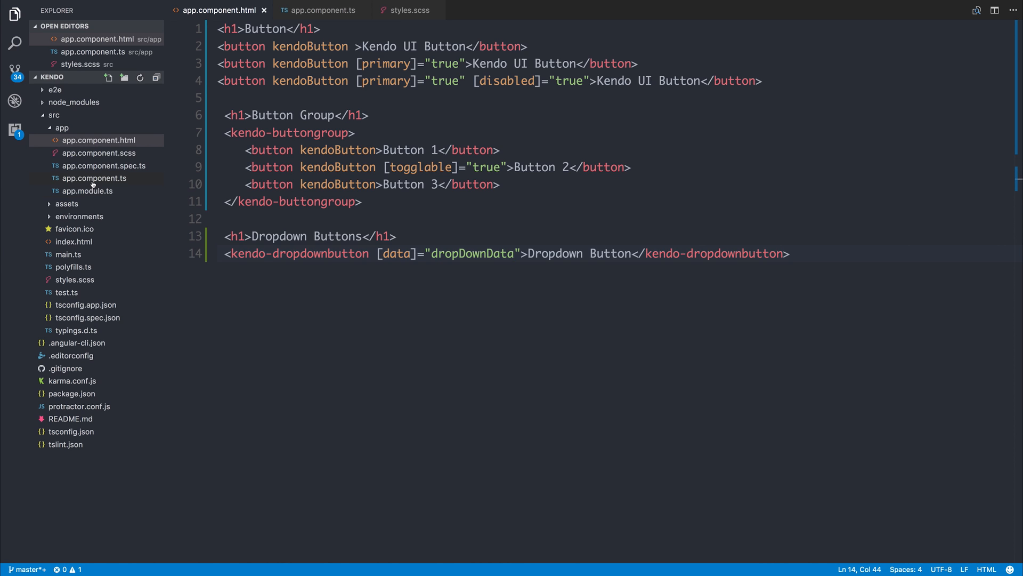
pyautogui.moveTo(408, 337)
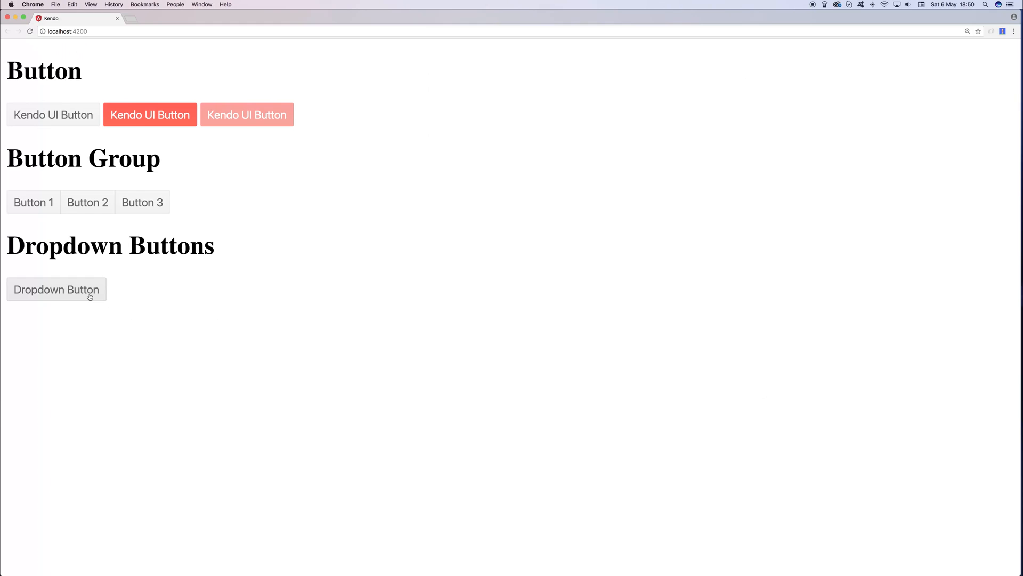
# Expand the Dropdown Button in Chrome to confirm Option one, two and three appear
pyautogui.click(56, 289)
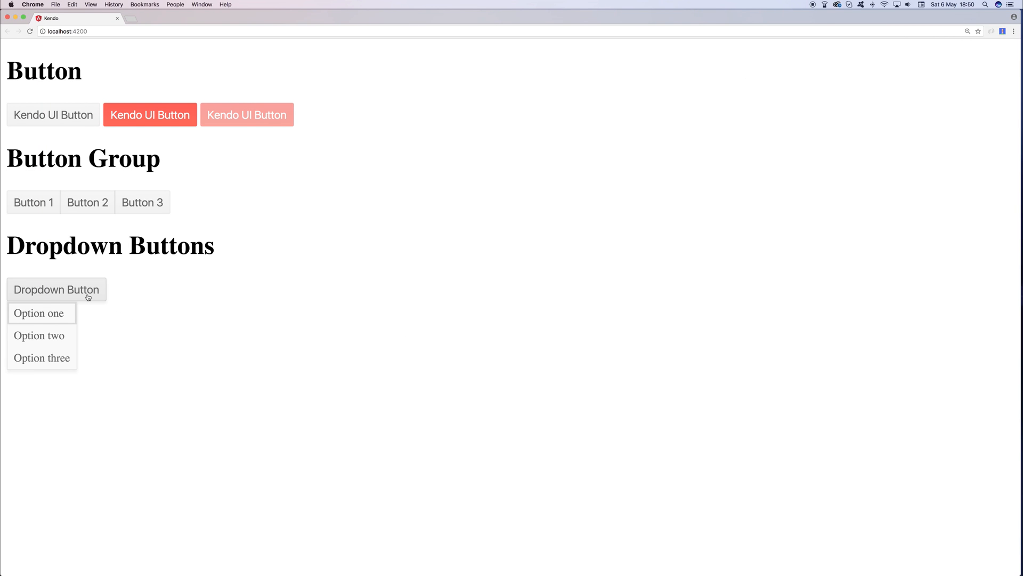
pyautogui.moveTo(50, 335)
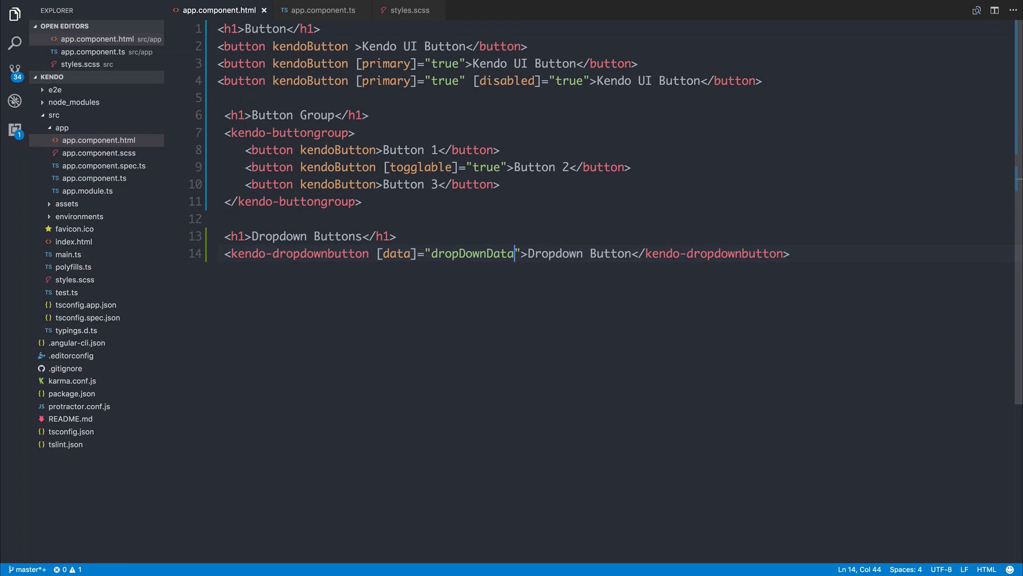
# Bind (itemClick) to itemWasClicked($event) and define itemWasClicked(event) logging the event
pyautogui.write('(itemClick)=""')
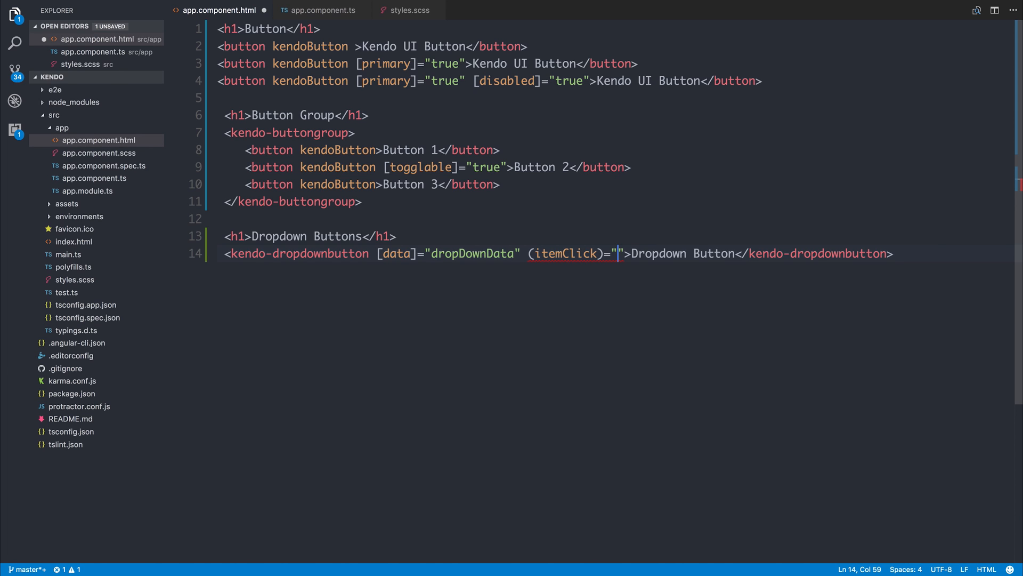
pyautogui.moveTo(567, 253)
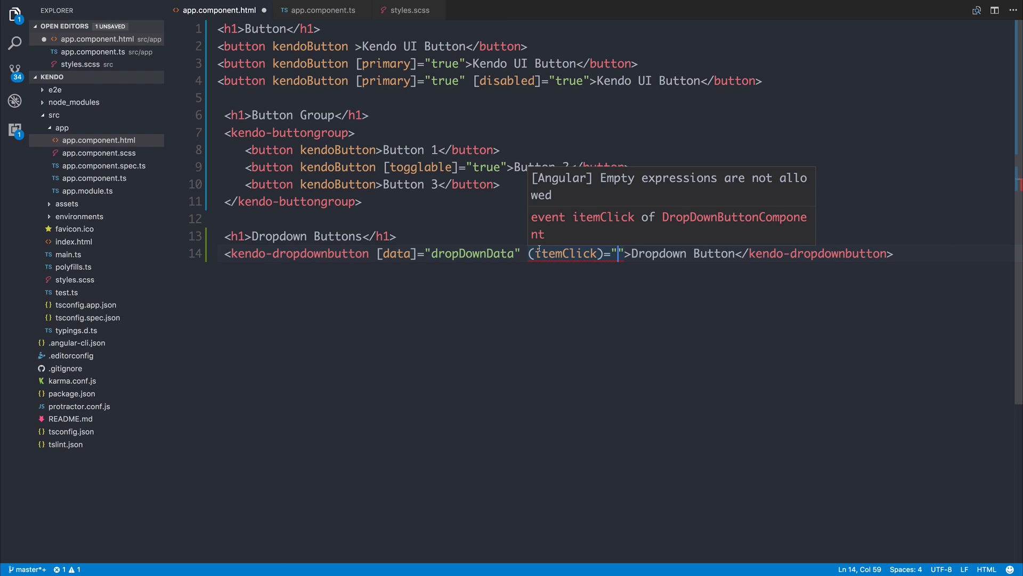
pyautogui.click(320, 9)
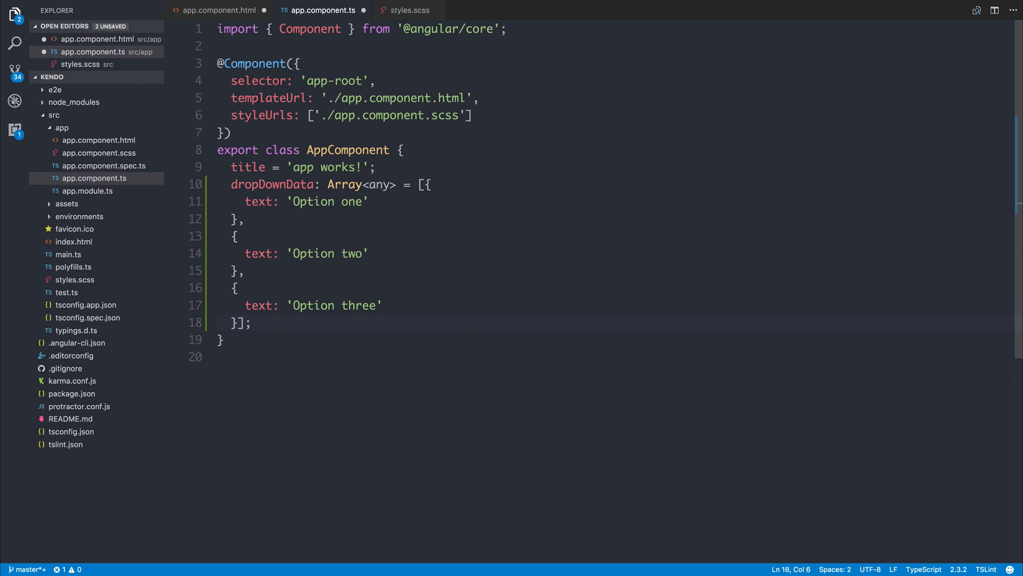
pyautogui.press('Enter')
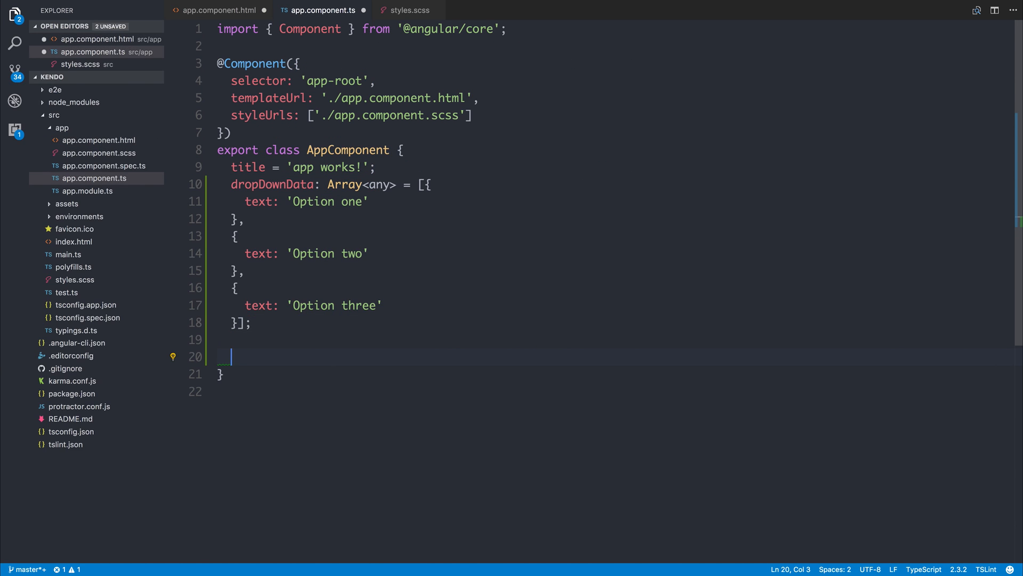
pyautogui.write('itemWasClicked(event){')
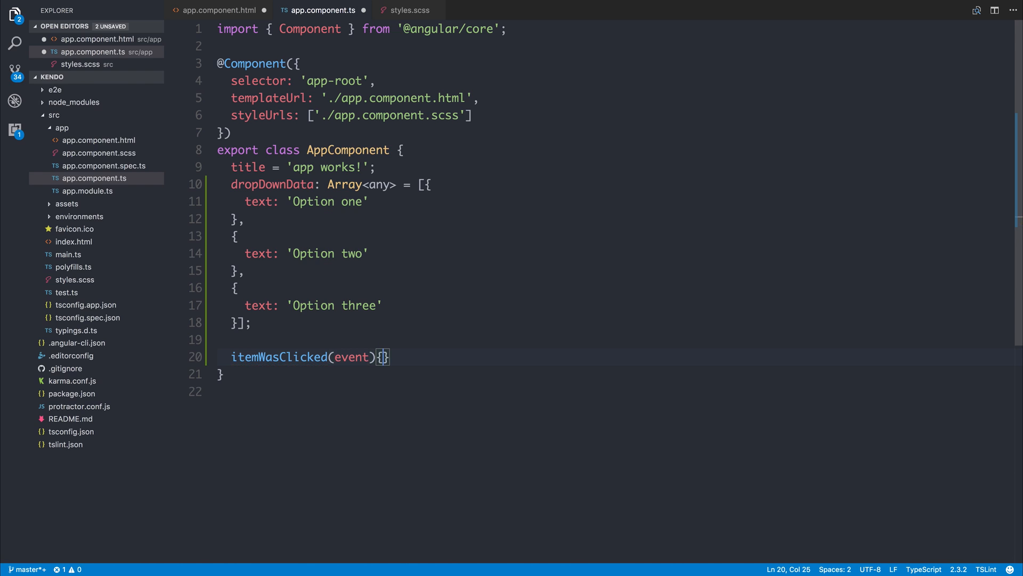
pyautogui.press('Enter')
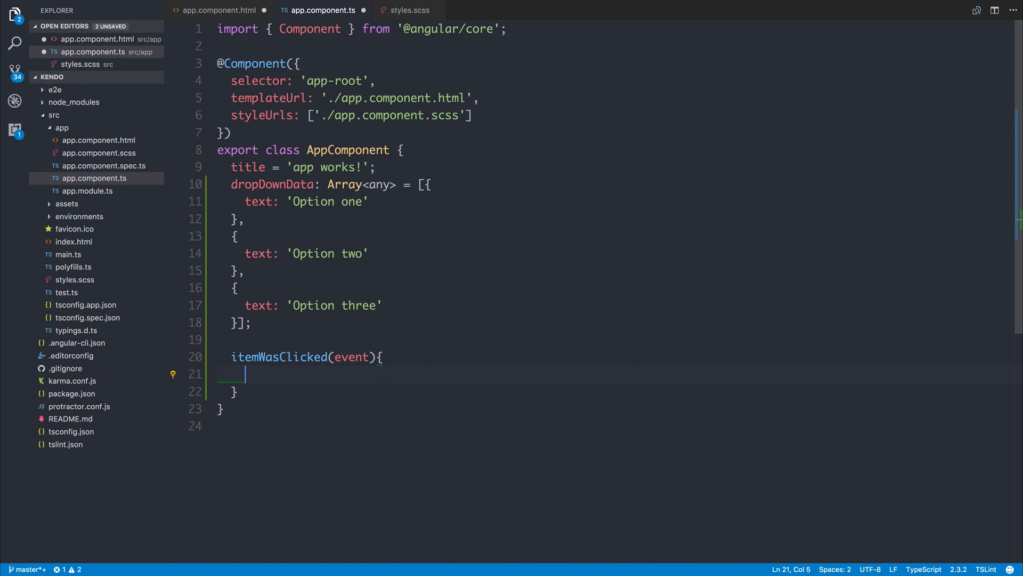
pyautogui.write('consoe')
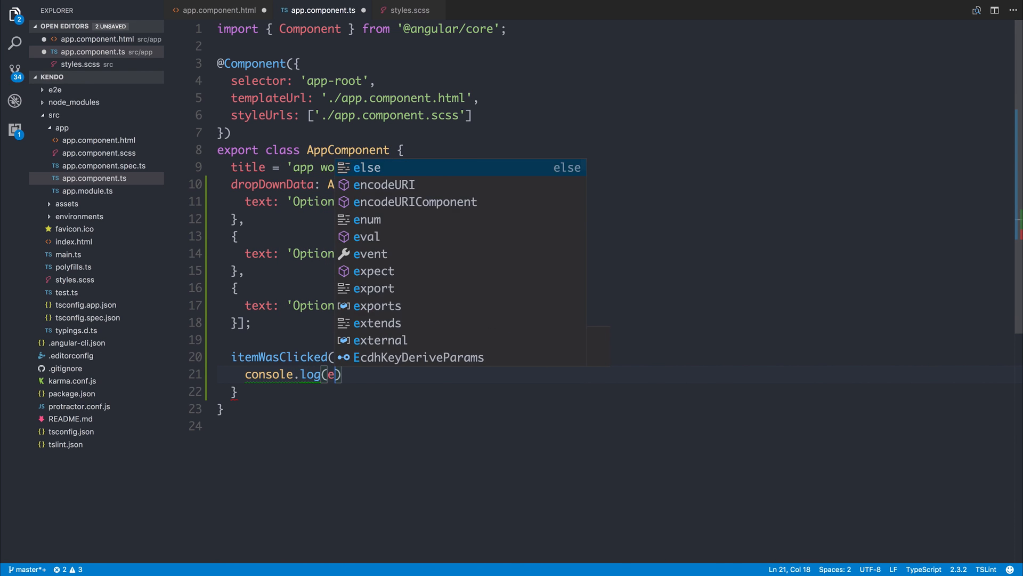
pyautogui.click(218, 10)
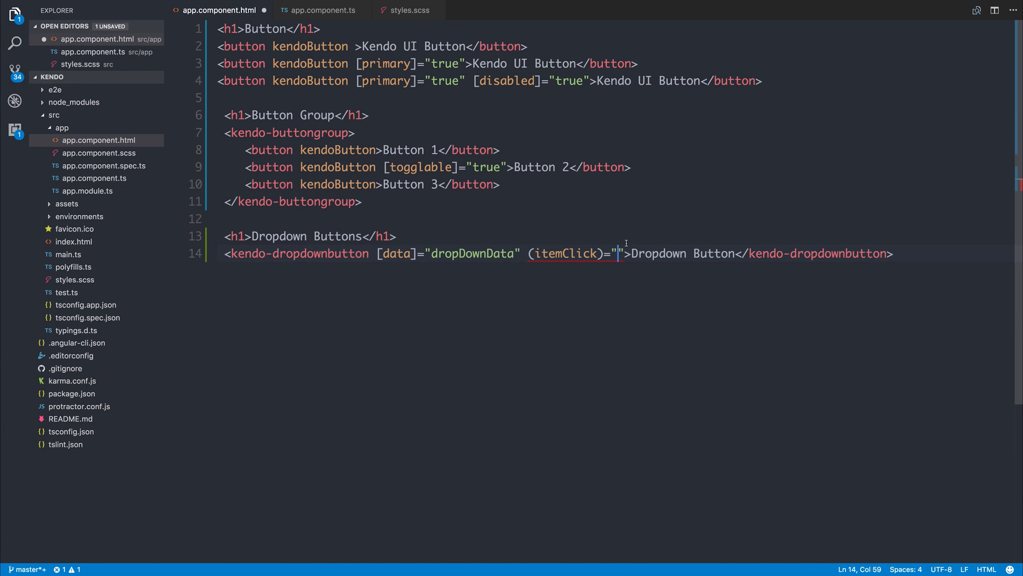
pyautogui.write('itemWasClicked(')
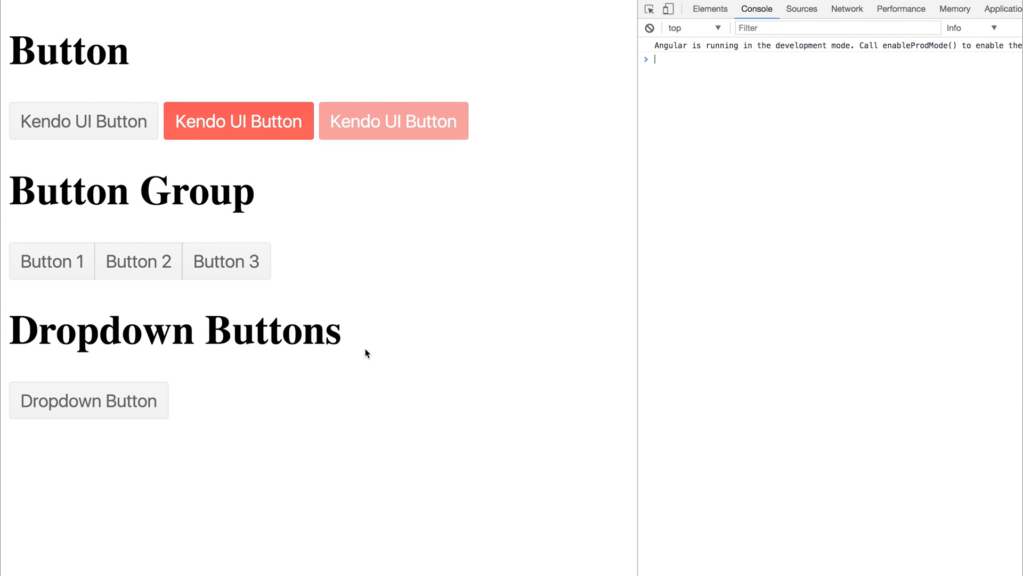
# Pick Option two from the Dropdown Button and inspect the object logged in the console
pyautogui.click(89, 400)
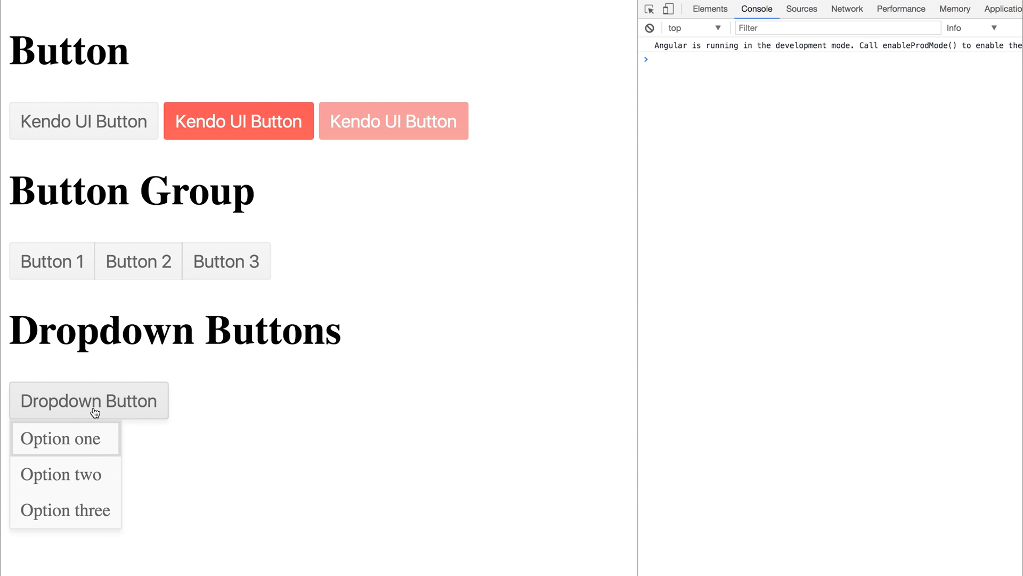
pyautogui.click(61, 474)
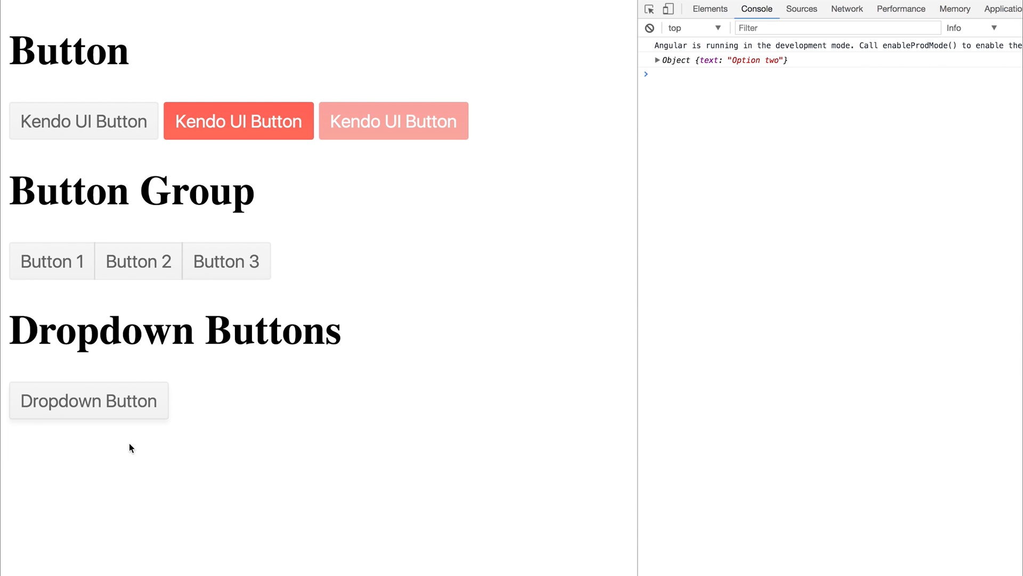
pyautogui.click(658, 60)
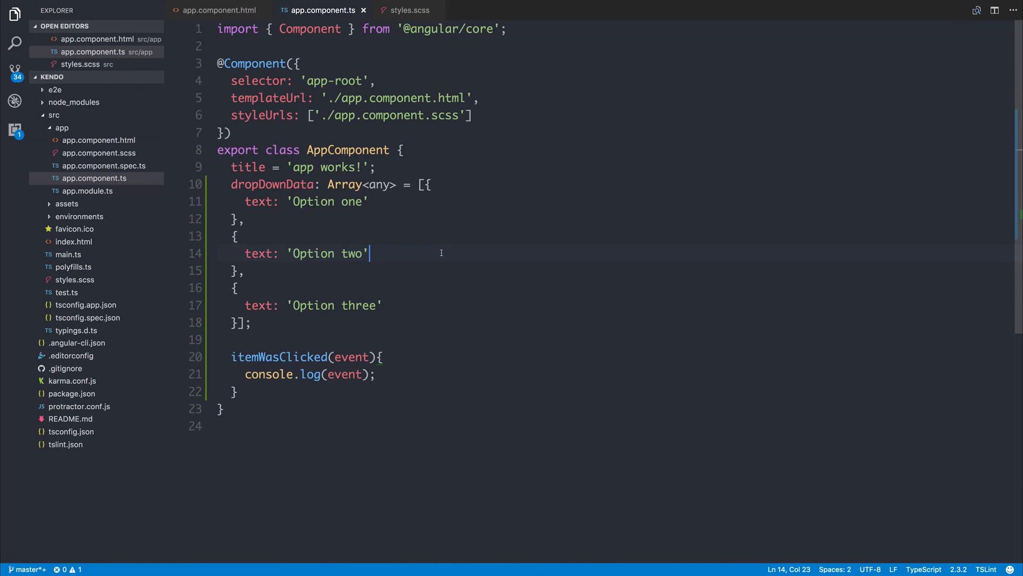
# Give Option two id: 1 and userOptions ['x','y','z'], then check its logged object
pyautogui.press('Enter')
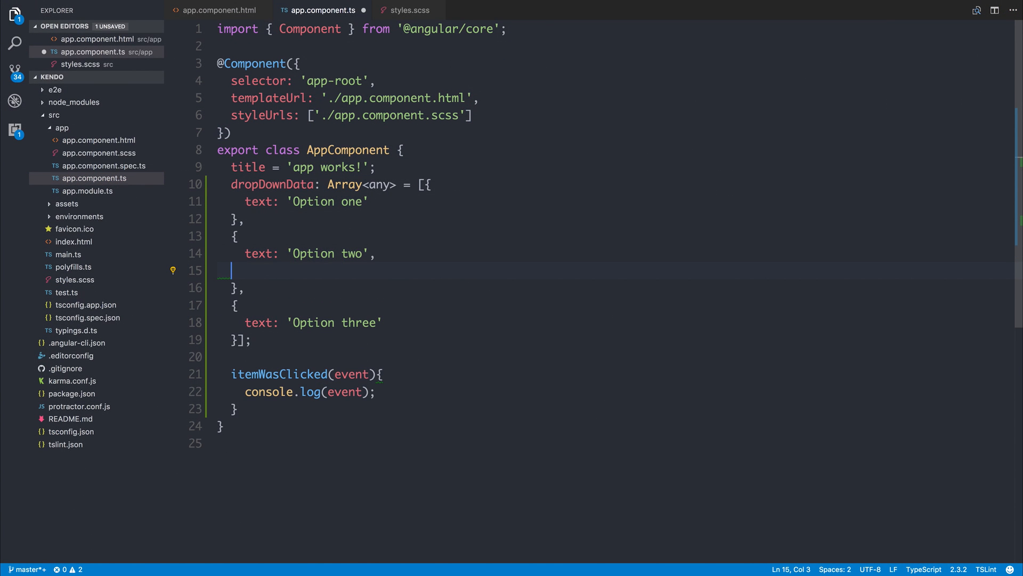
pyautogui.write('id: 1,')
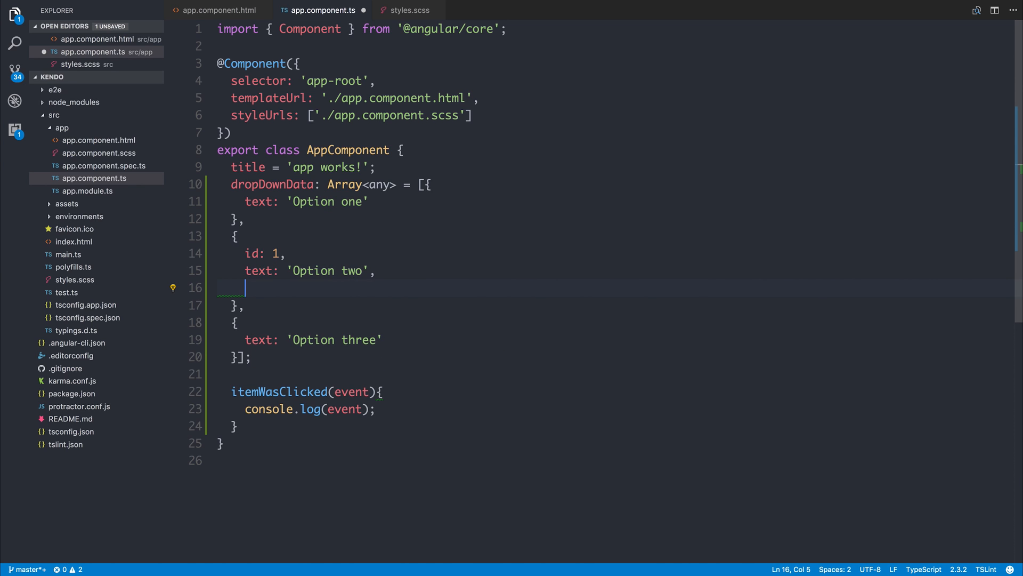
pyautogui.write('userOp')
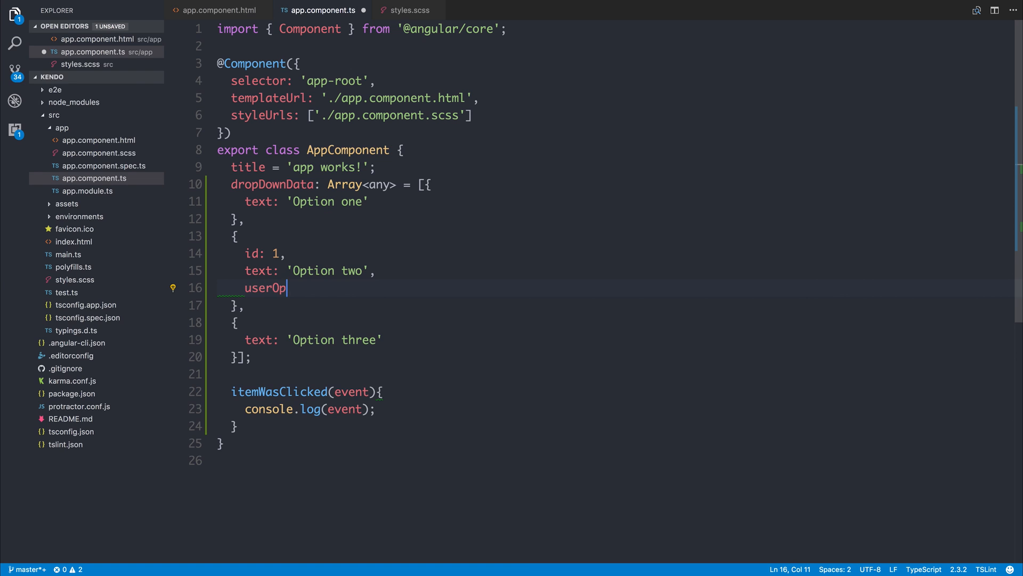
pyautogui.write("tions: ['x',]")
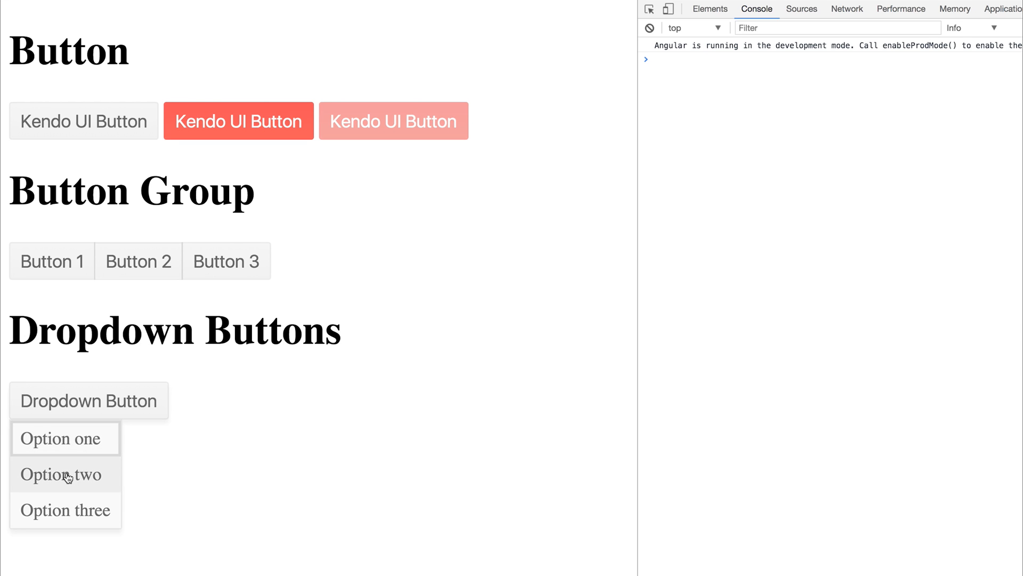
pyautogui.click(60, 475)
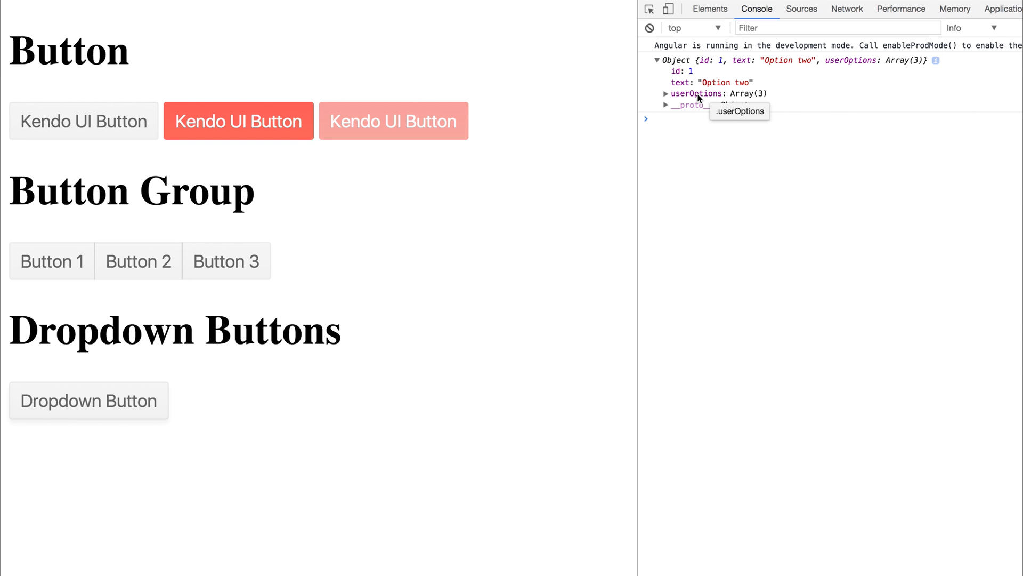
pyautogui.click(666, 93)
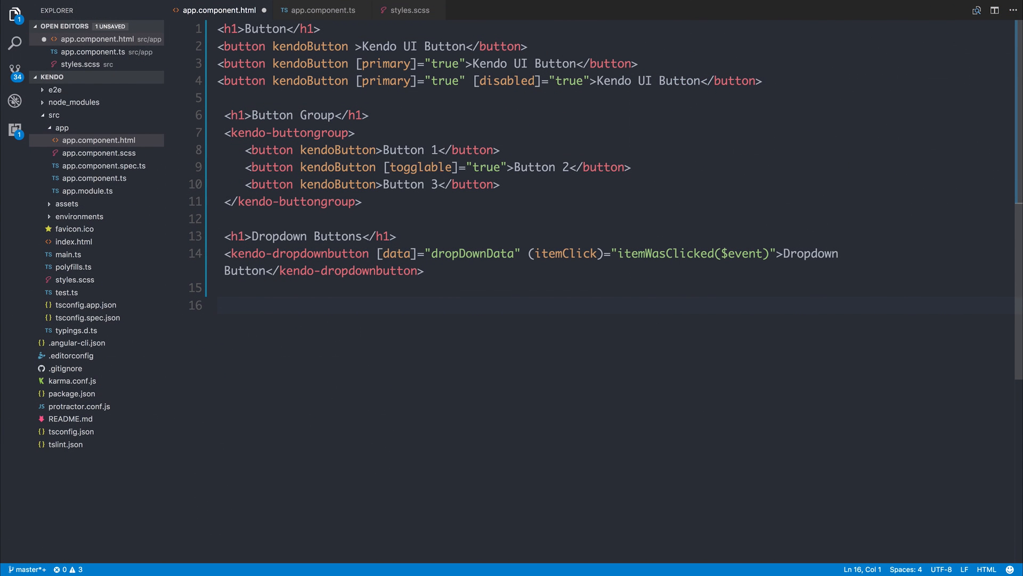
# Add an h1 'Split Button' and a kendo-splitbutton labelled Split Button bound to dropDownData
pyautogui.write('<h1>Split')
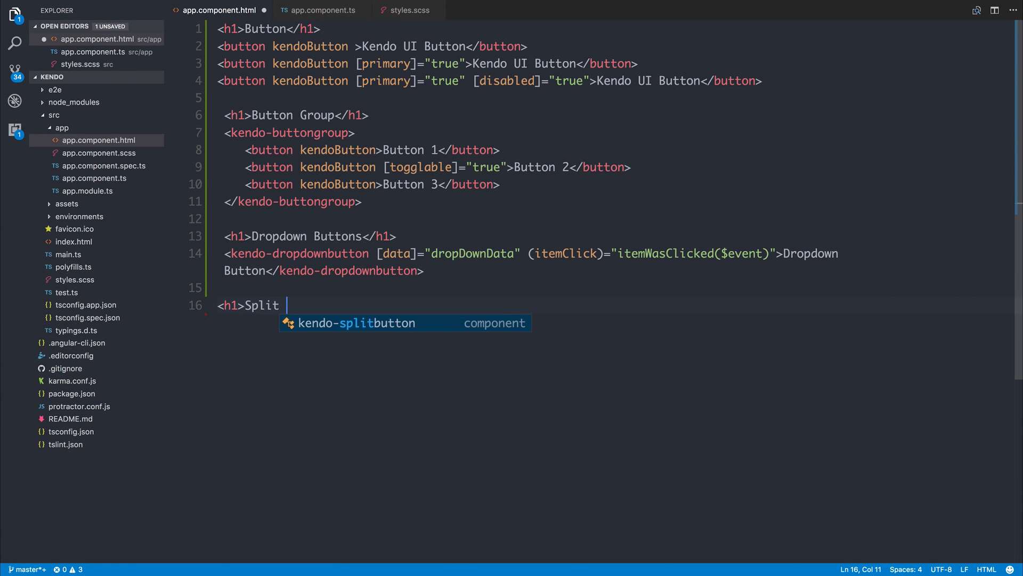
pyautogui.write('Button</h1>')
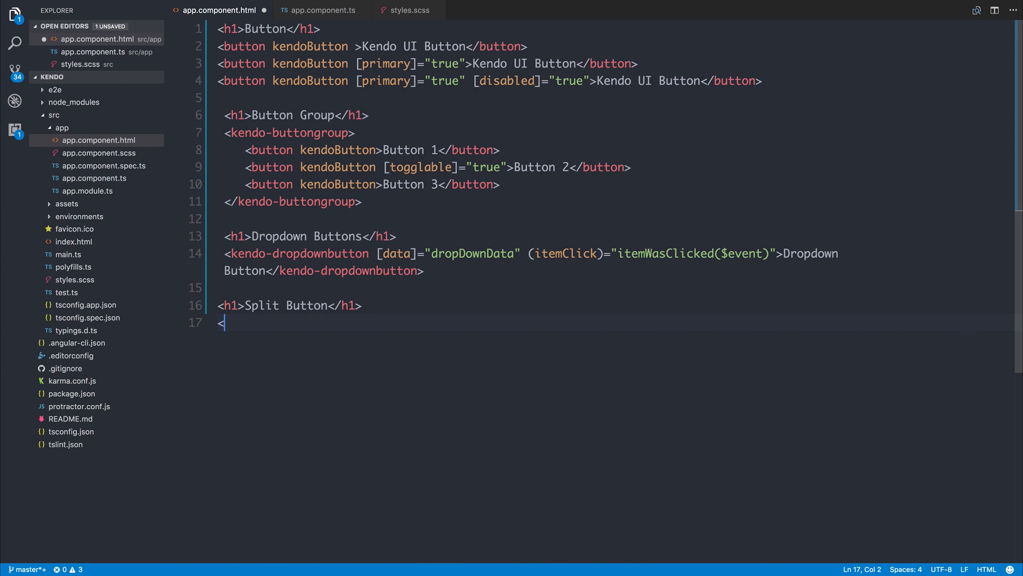
pyautogui.write('kendo-splitbutton></kendo-splitbutton>')
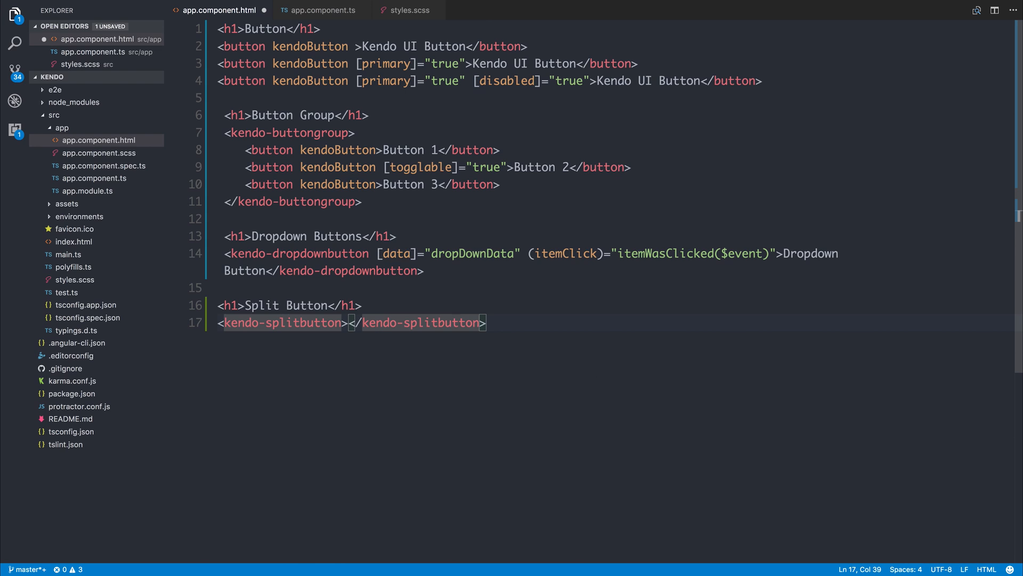
pyautogui.write('[data]="')
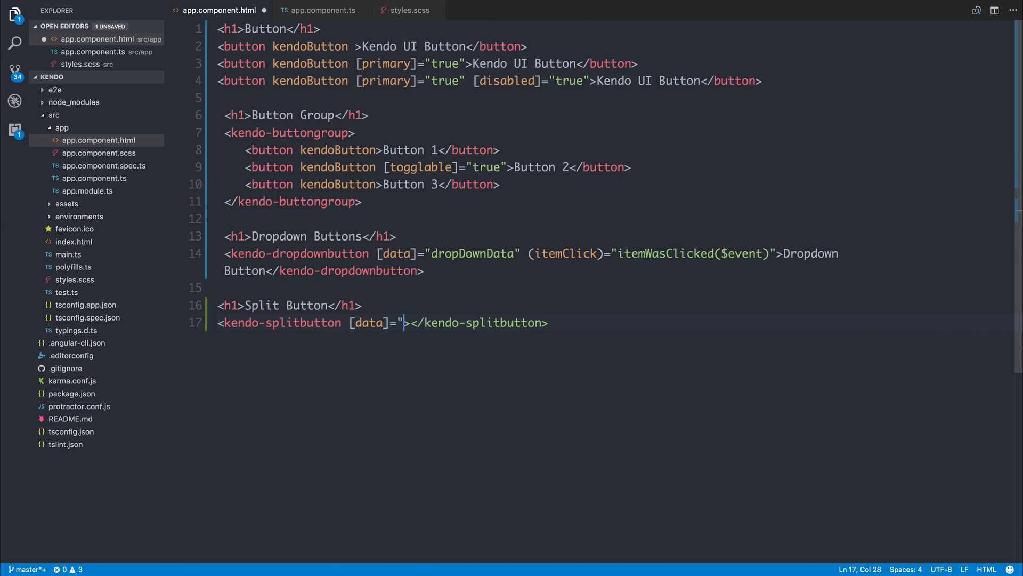
pyautogui.write('dropDownData')
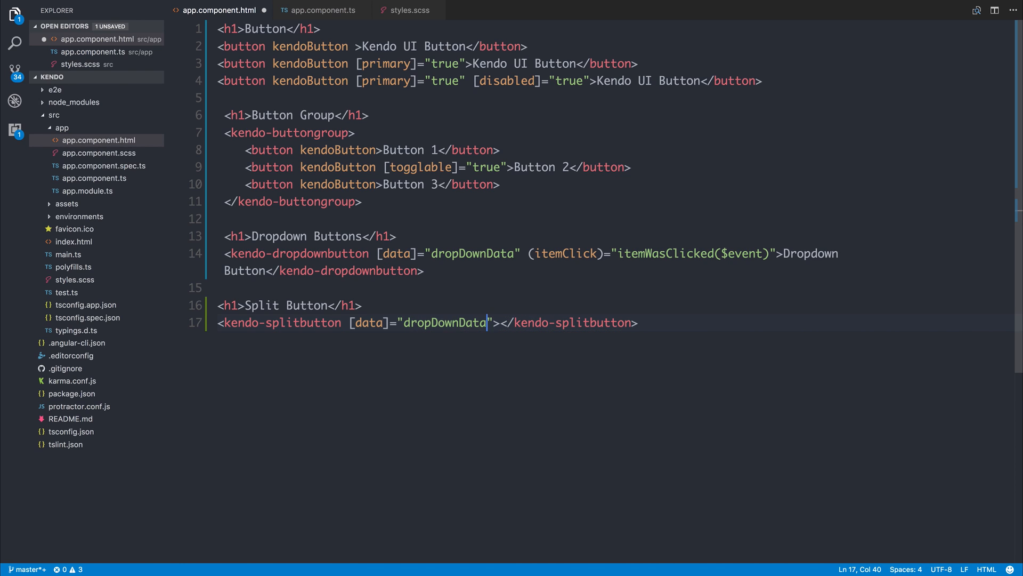
pyautogui.write('S')
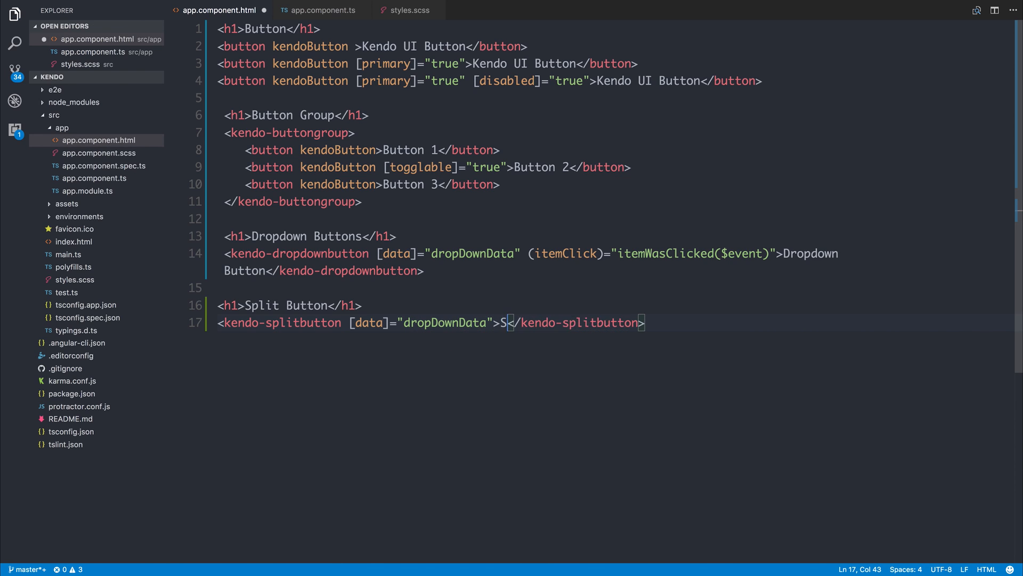
pyautogui.write('plit Button')
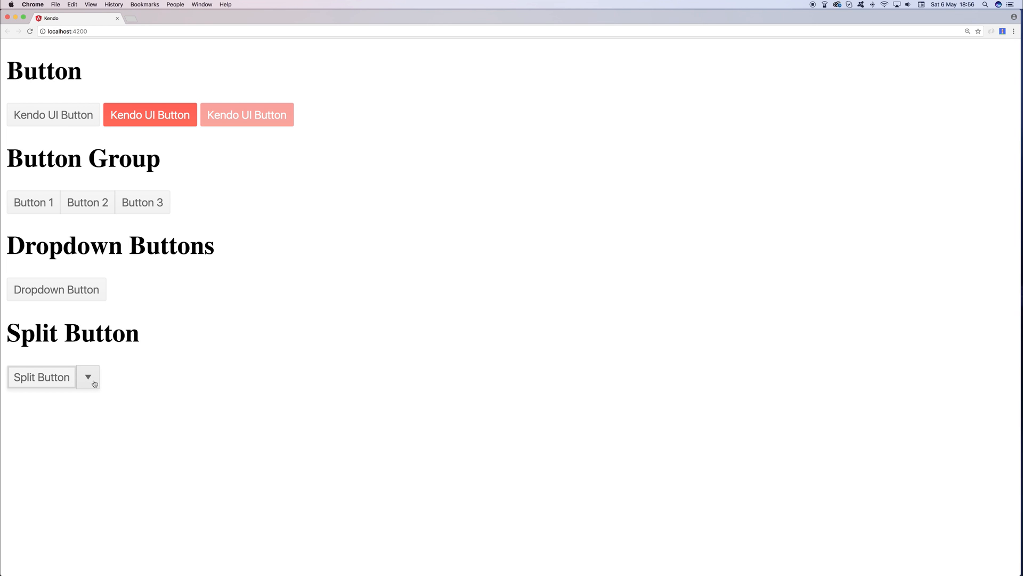
# Open the split button's list, pick Option two, and reopen it to check the options
pyautogui.click(88, 376)
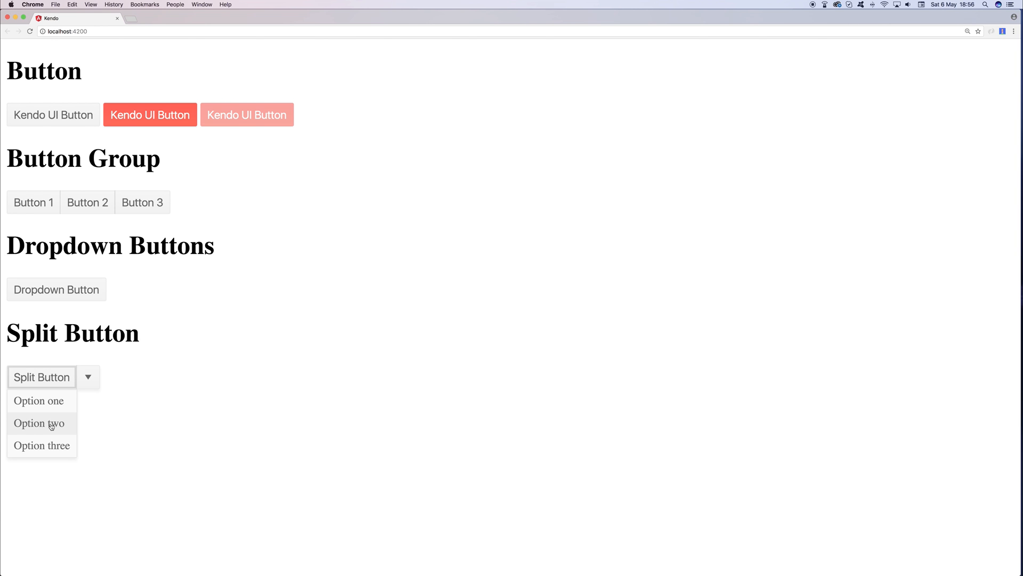
pyautogui.click(38, 422)
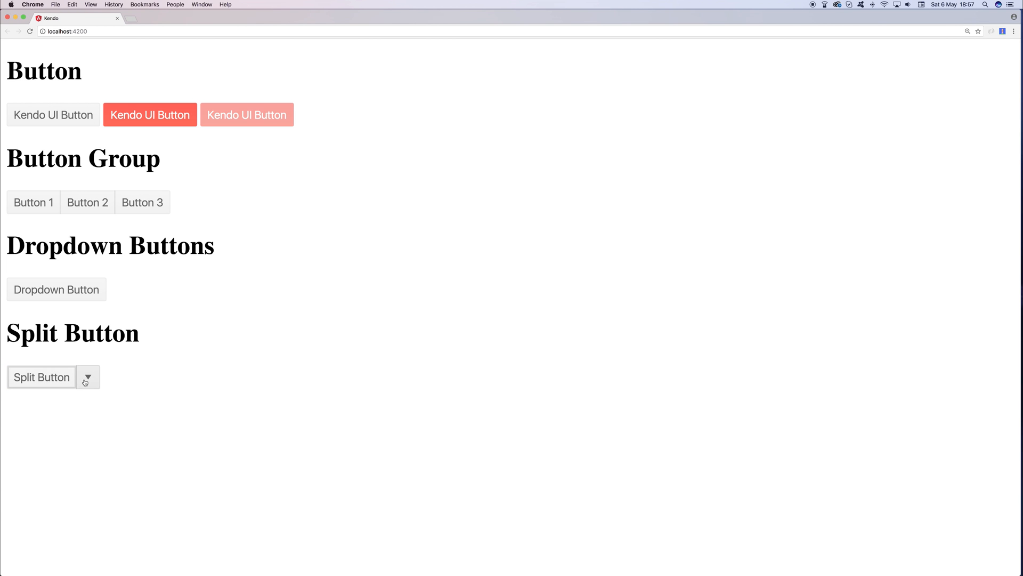
pyautogui.click(88, 377)
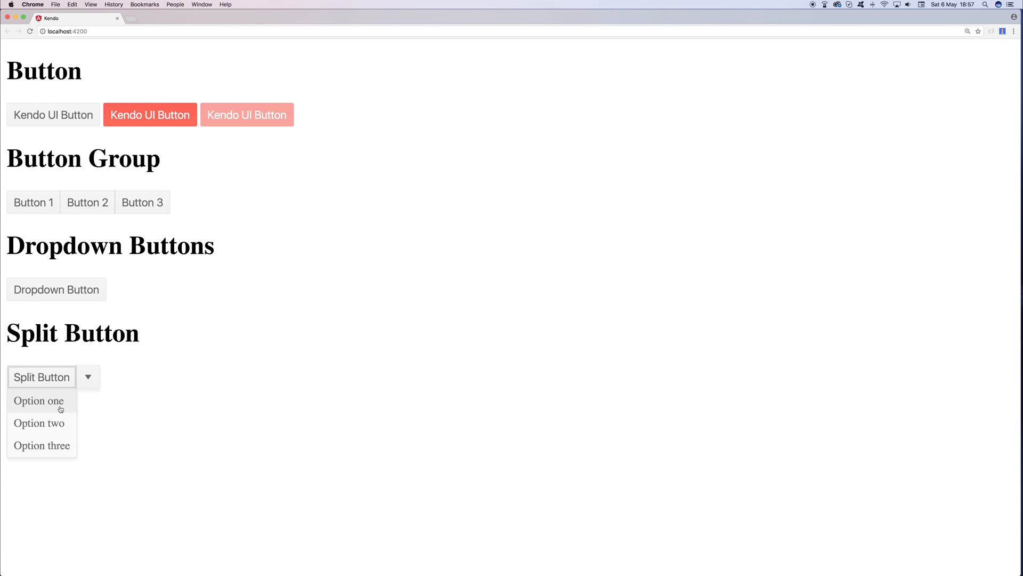
pyautogui.moveTo(154, 402)
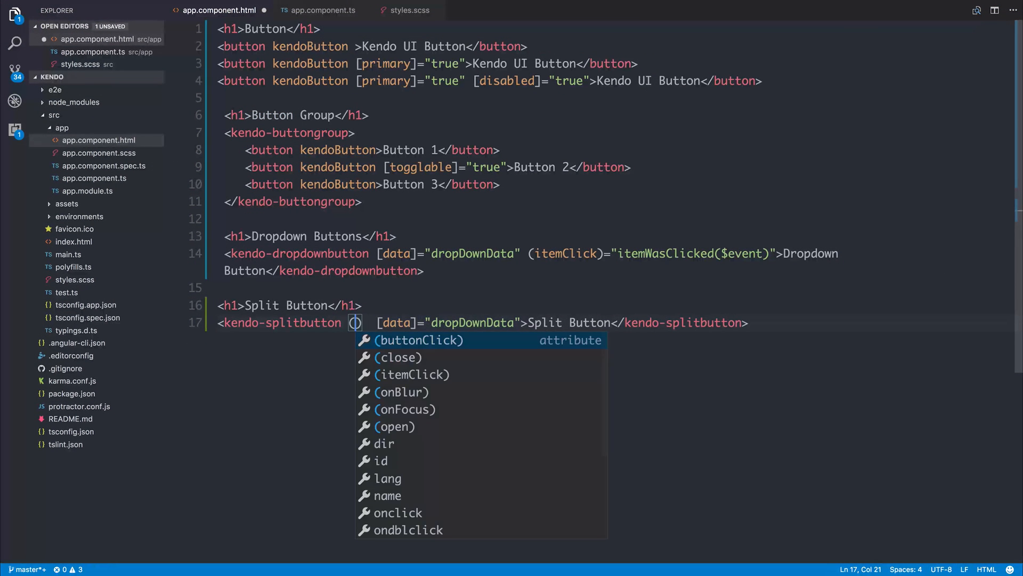
# Add (itemClick)="itemWasClicked($event)" and a (buttonClick) binding to kendo-splitbutton
pyautogui.click(412, 375)
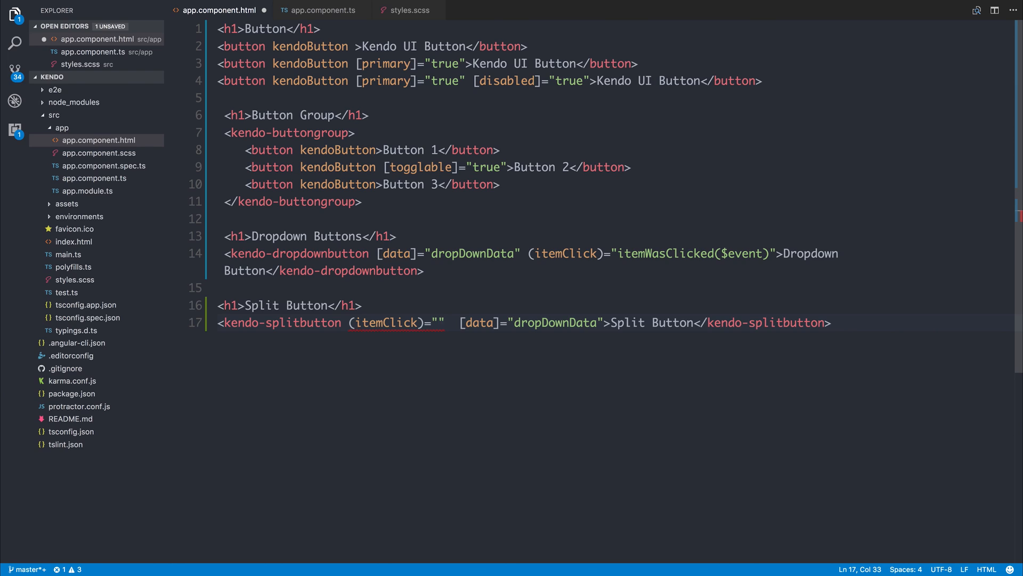
pyautogui.write('itemWasClicked($event')
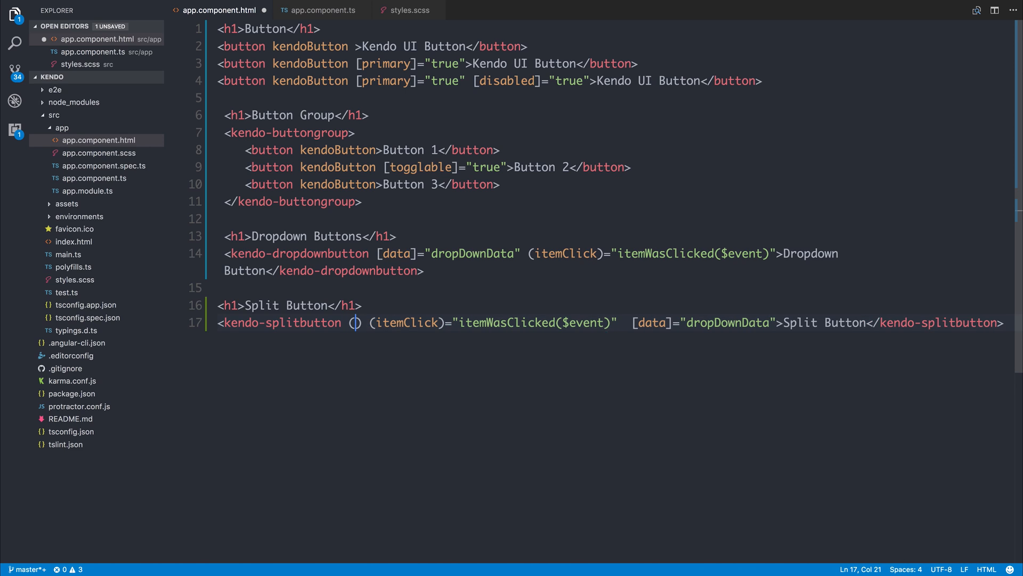
pyautogui.write('(buttonClick)="')
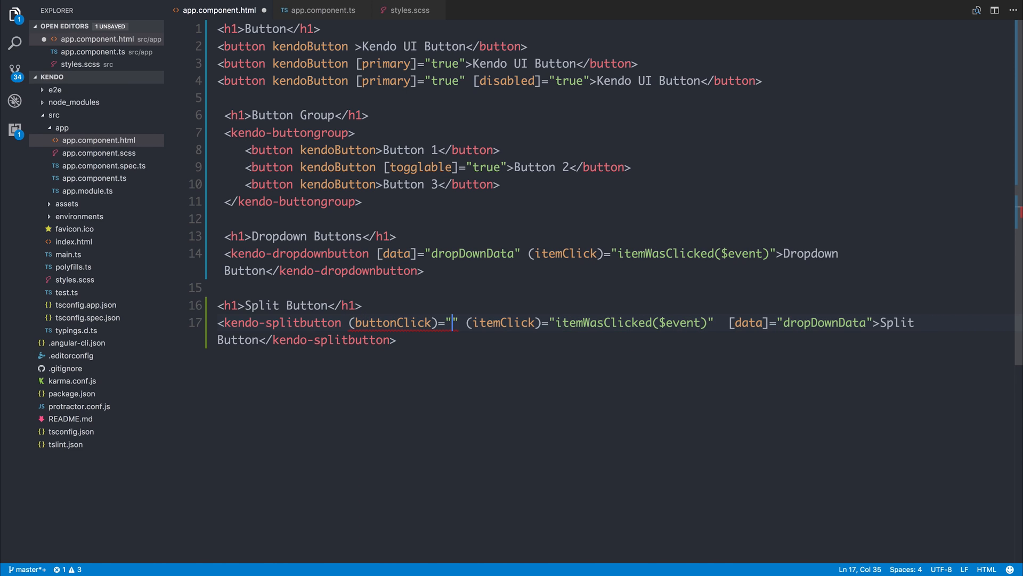
pyautogui.moveTo(127, 183)
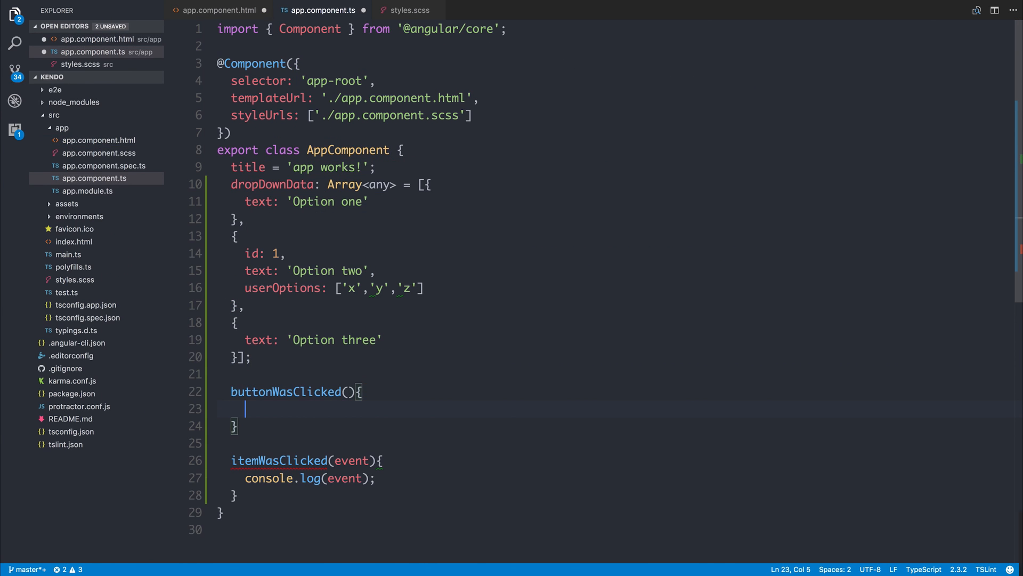
# Write buttonWasClicked() logging "The button was clicked!" and bind buttonClick to it
pyautogui.write('console.log("")')
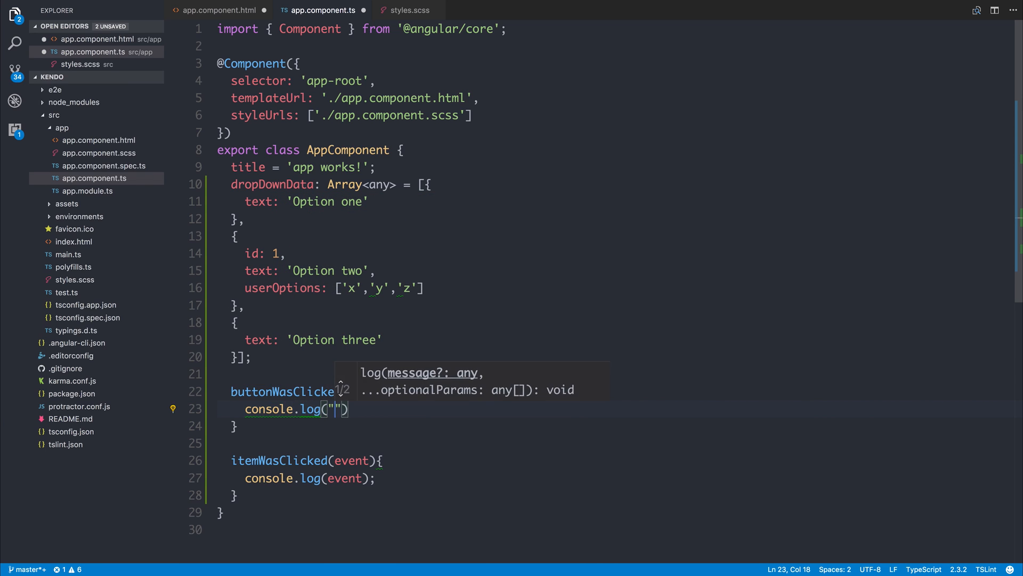
pyautogui.write('The button was click')
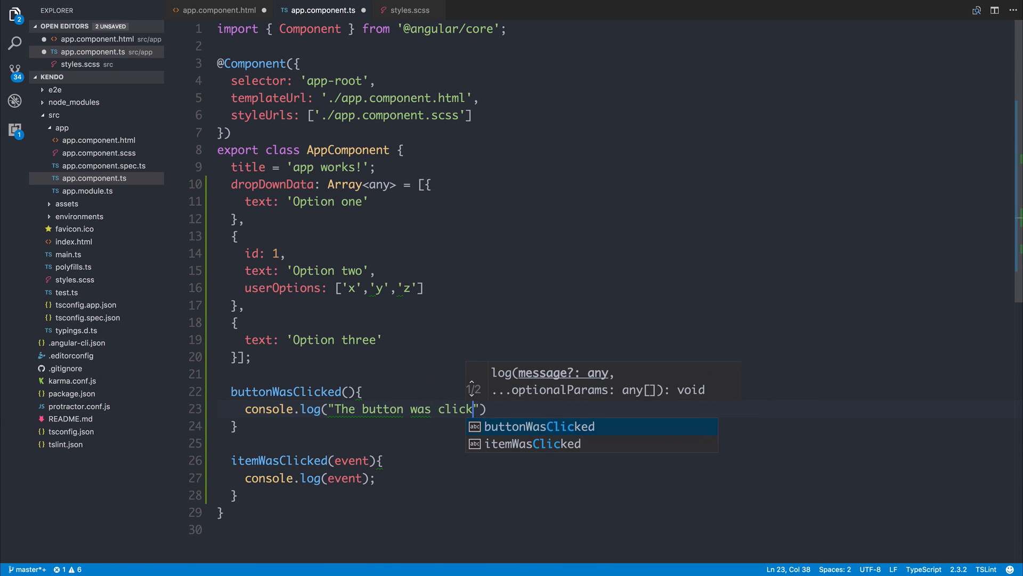
pyautogui.click(219, 10)
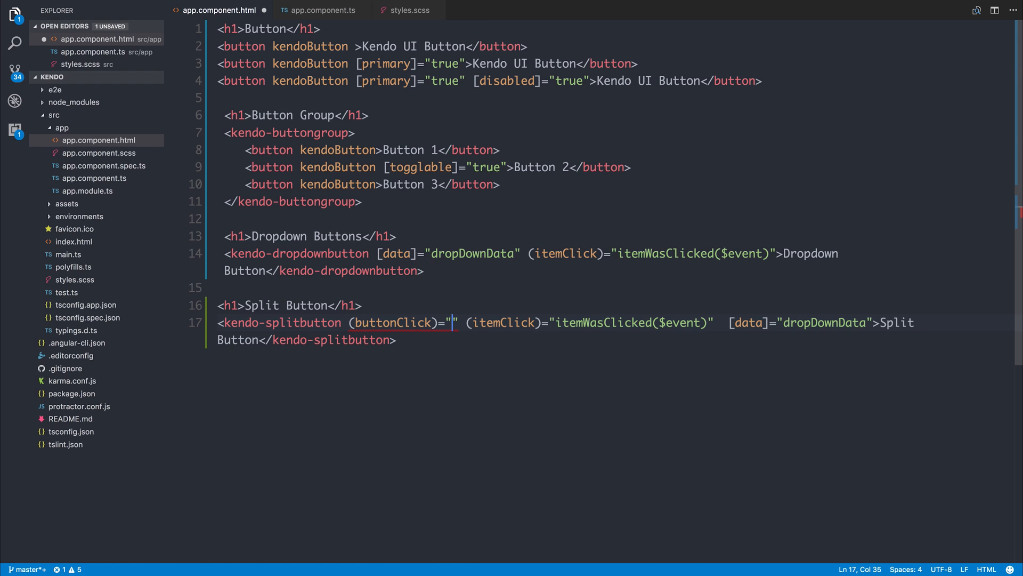
pyautogui.write('butt')
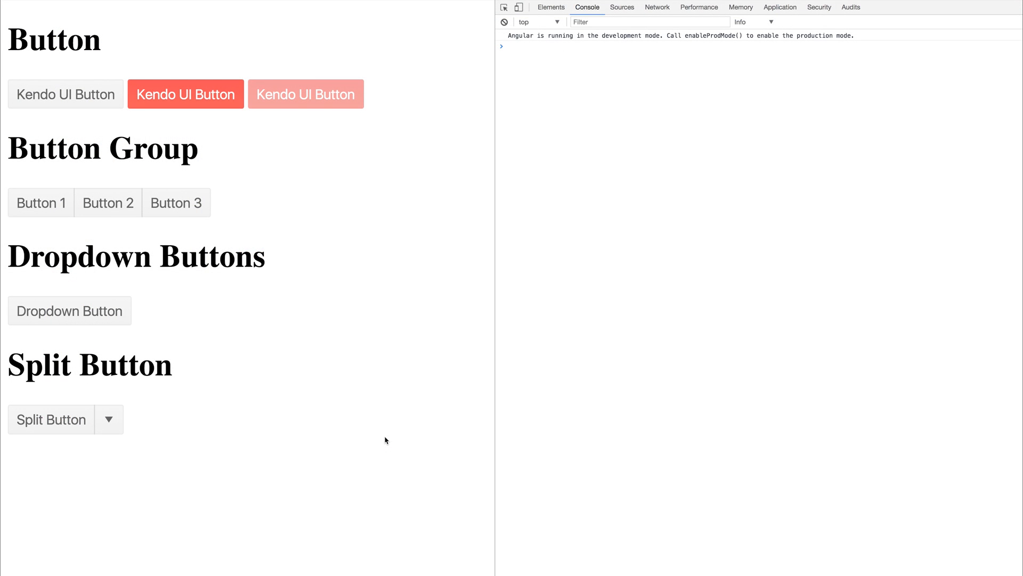
pyautogui.moveTo(52, 419)
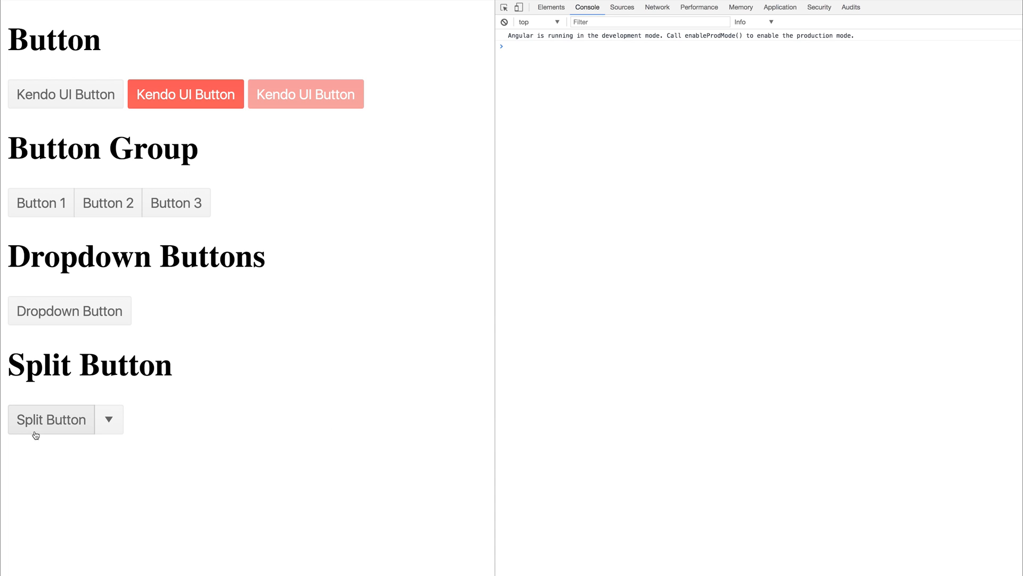
# Press the Split Button's main part and check the console for "The button was clicked!"
pyautogui.click(51, 419)
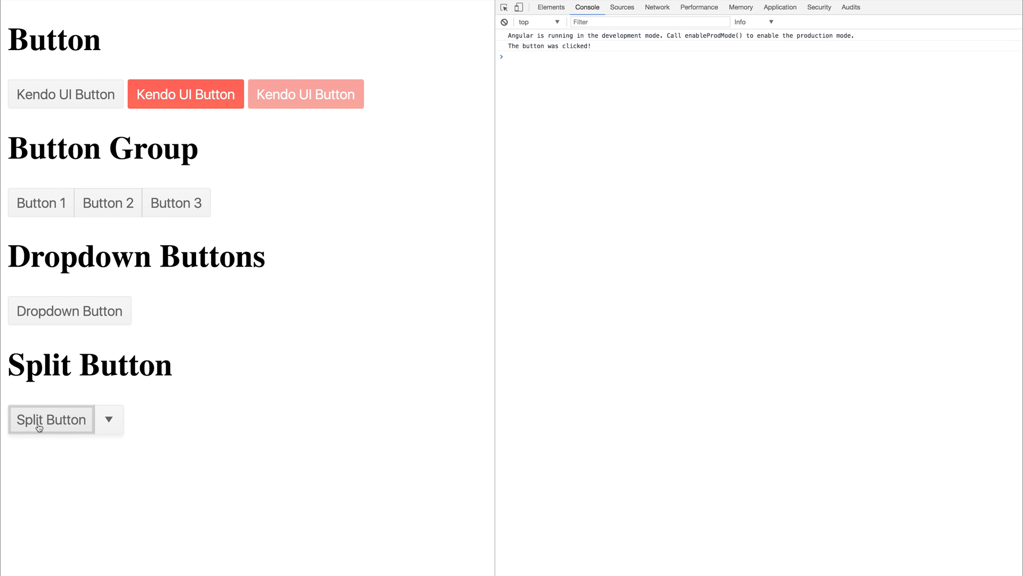
pyautogui.moveTo(99, 456)
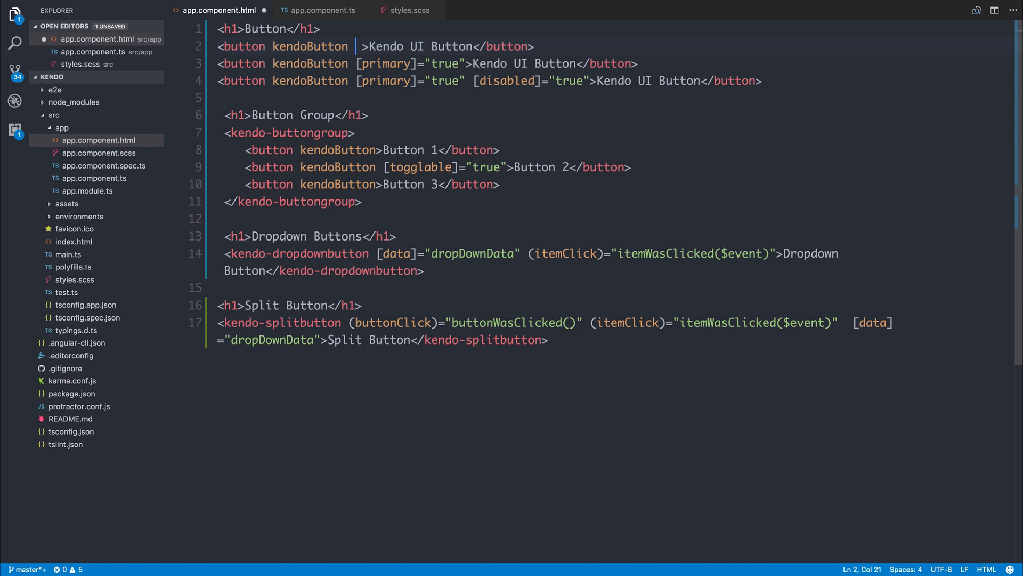
# Set [icon]="'lock'" on the first kendoButton so a lock icon shows beside its label
pyautogui.write('[ico')
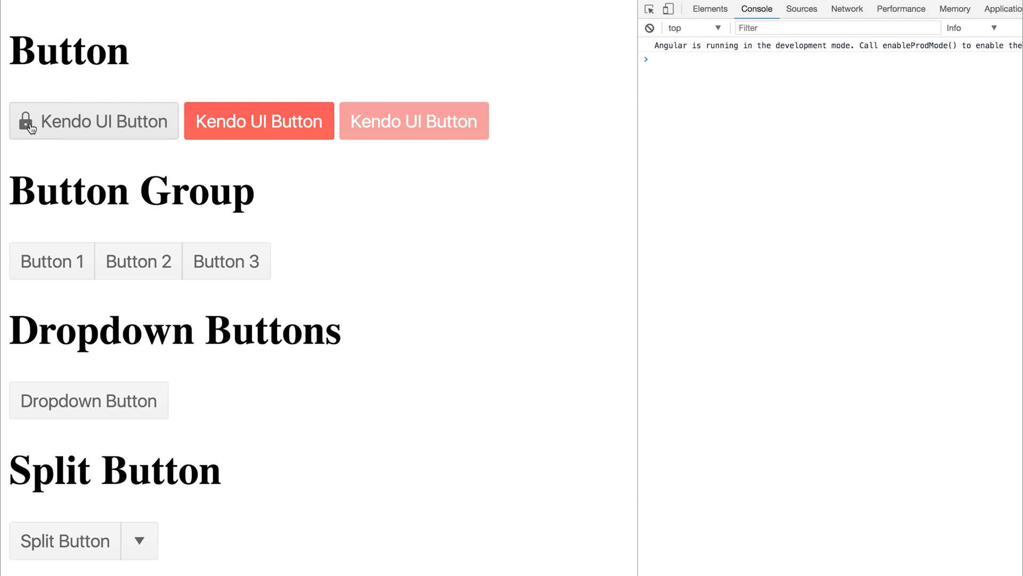
pyautogui.moveTo(97, 130)
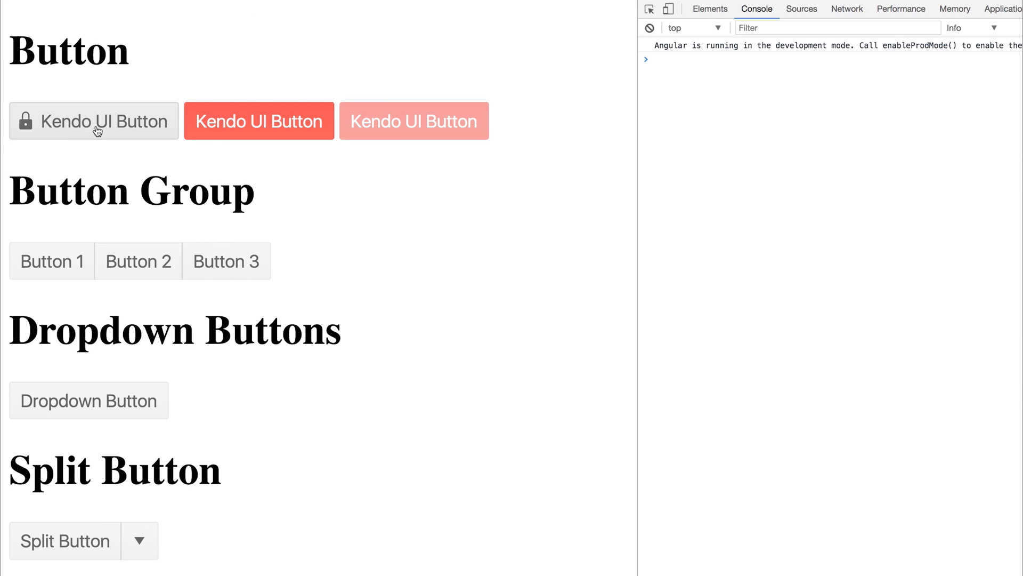